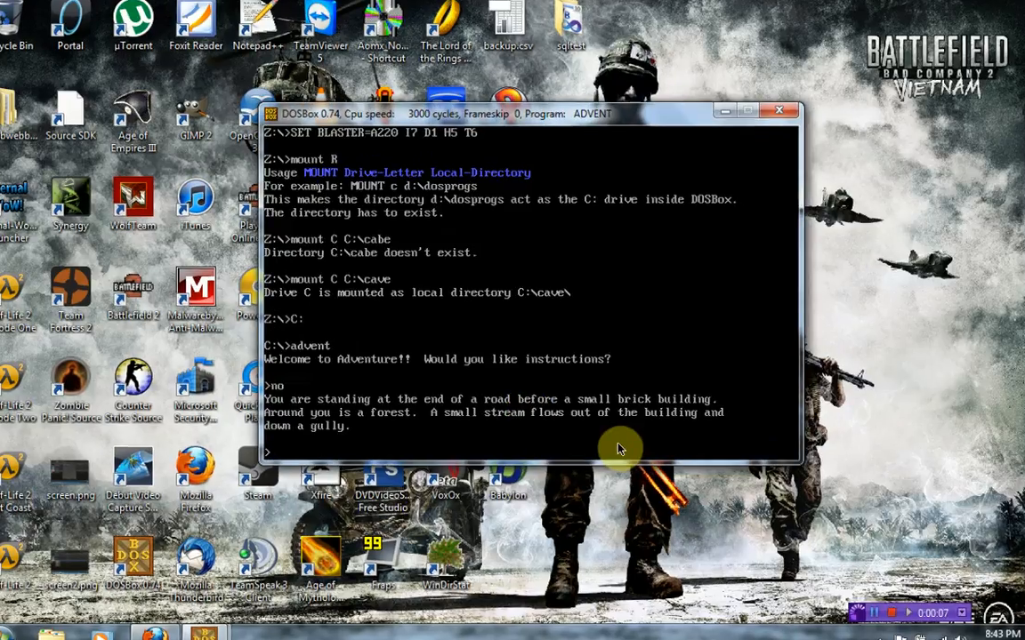
Step: Command the adventurer to 'enter building' and then 'eat food' inside the well house
click(747, 111)
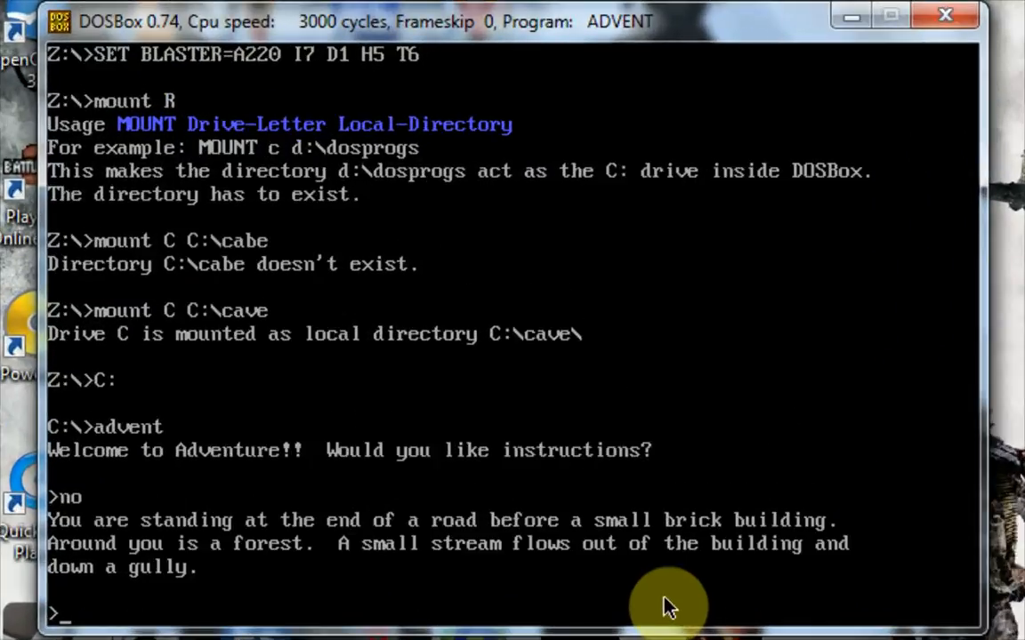
text(enter building)
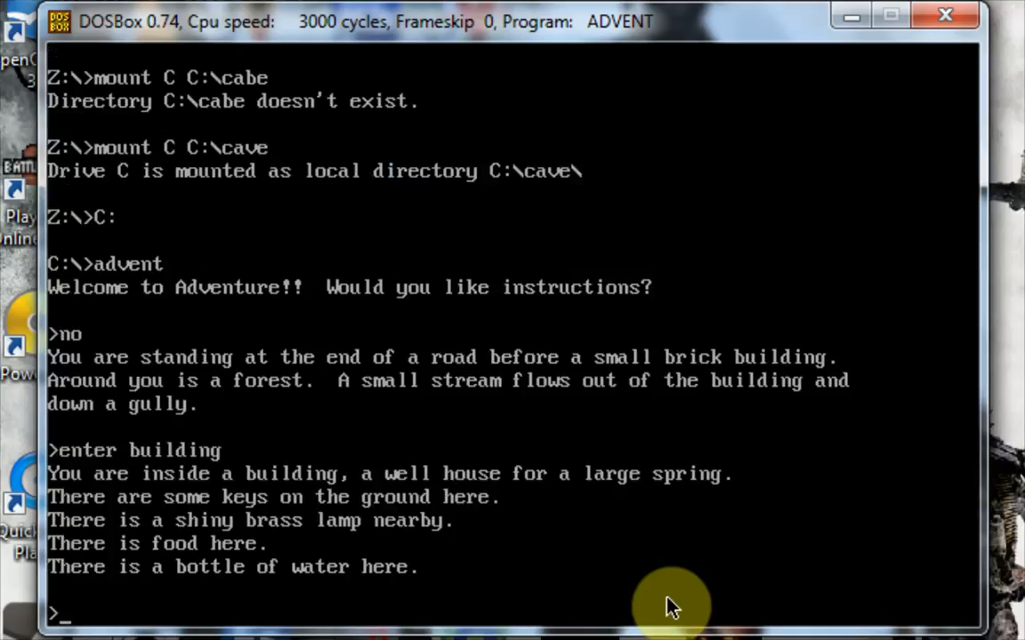
mouse_move(622, 619)
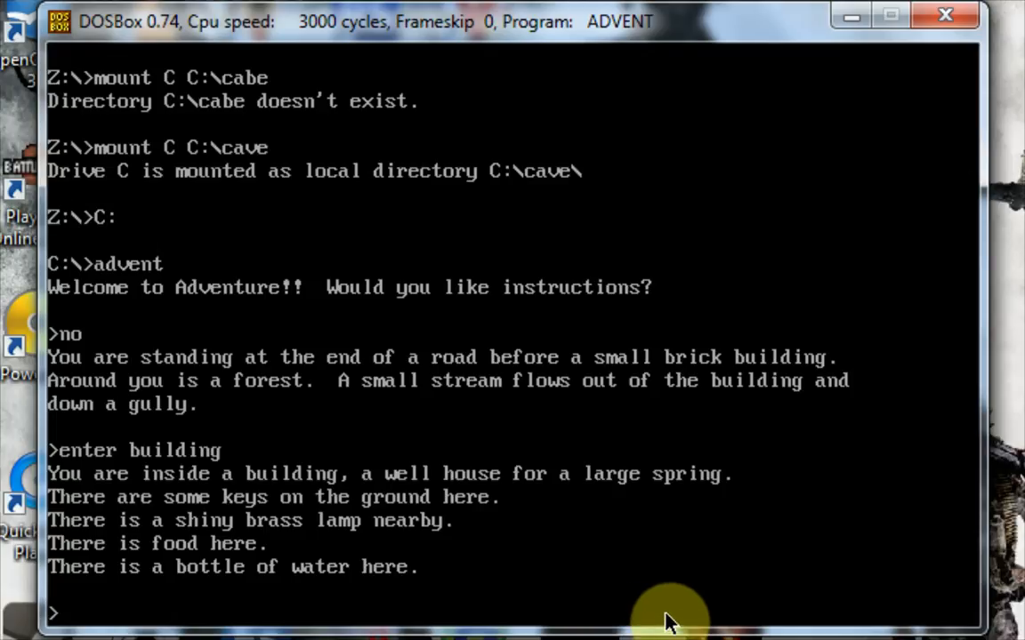
text(eat food)
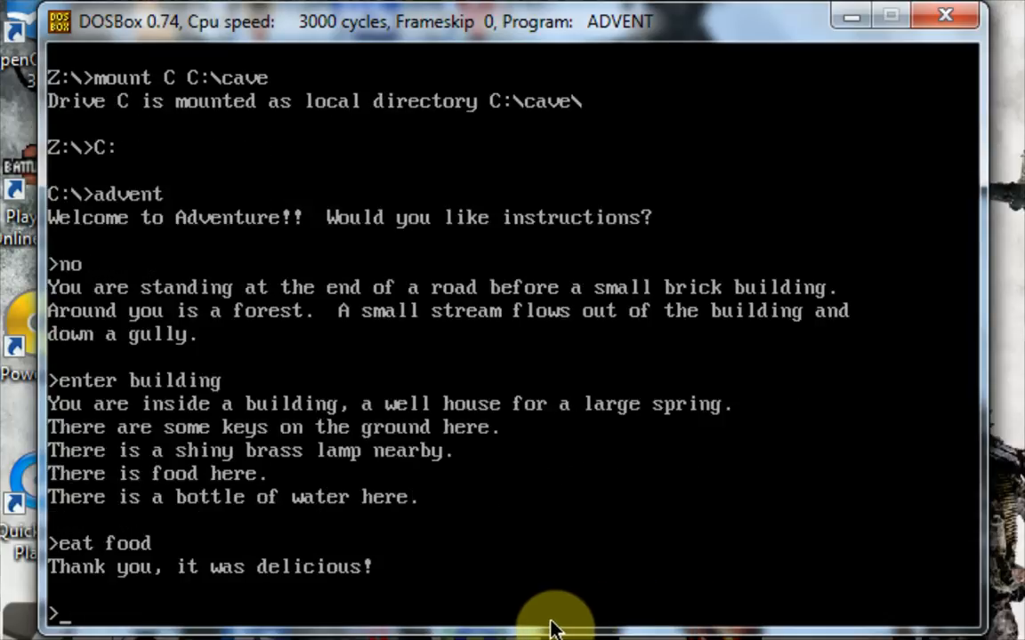
mouse_move(484, 613)
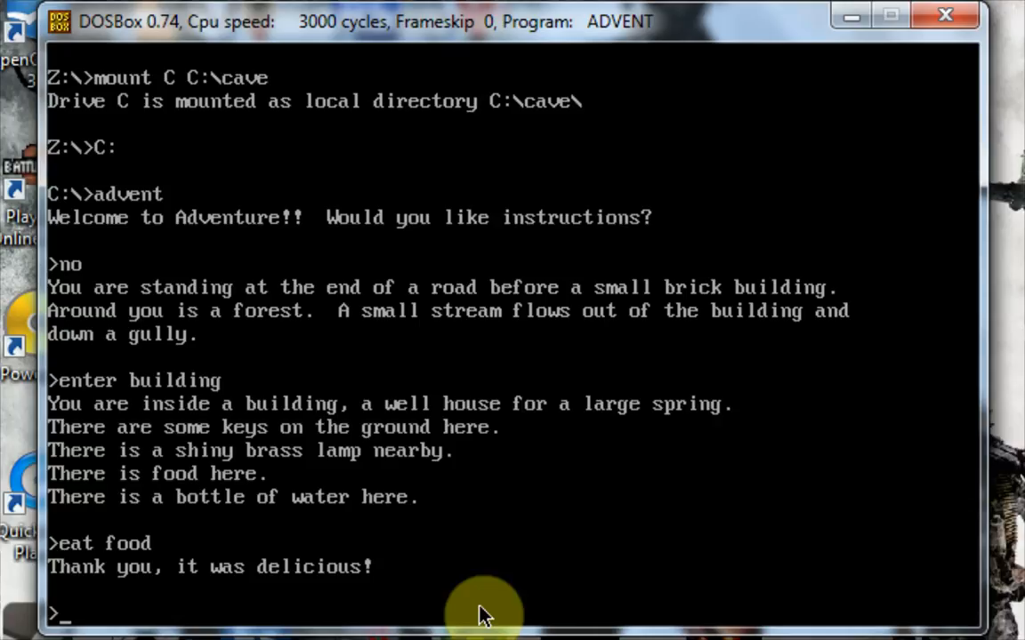
mouse_move(509, 542)
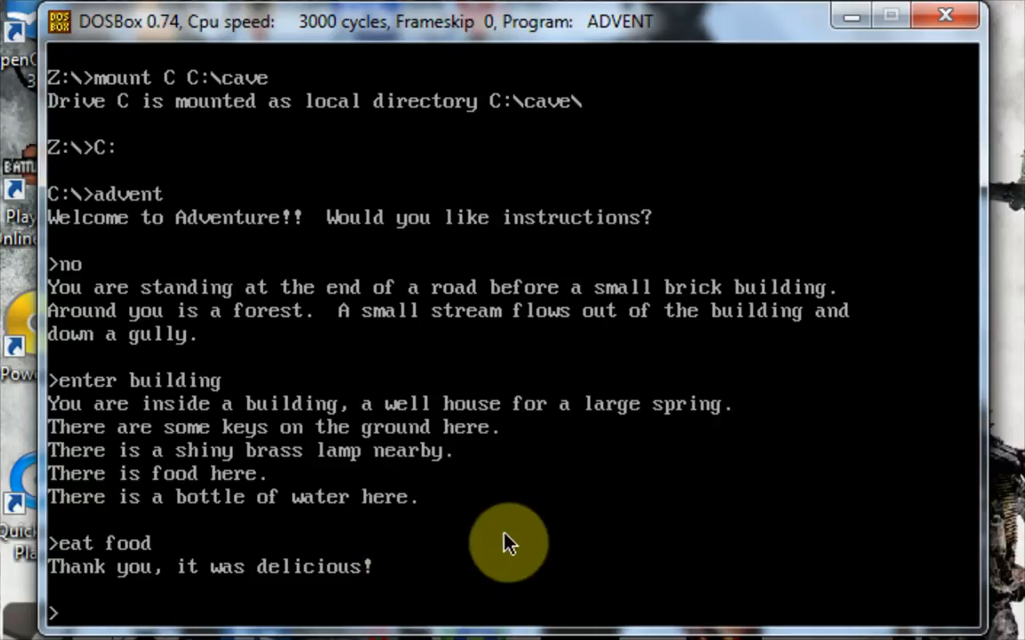
mouse_move(480, 436)
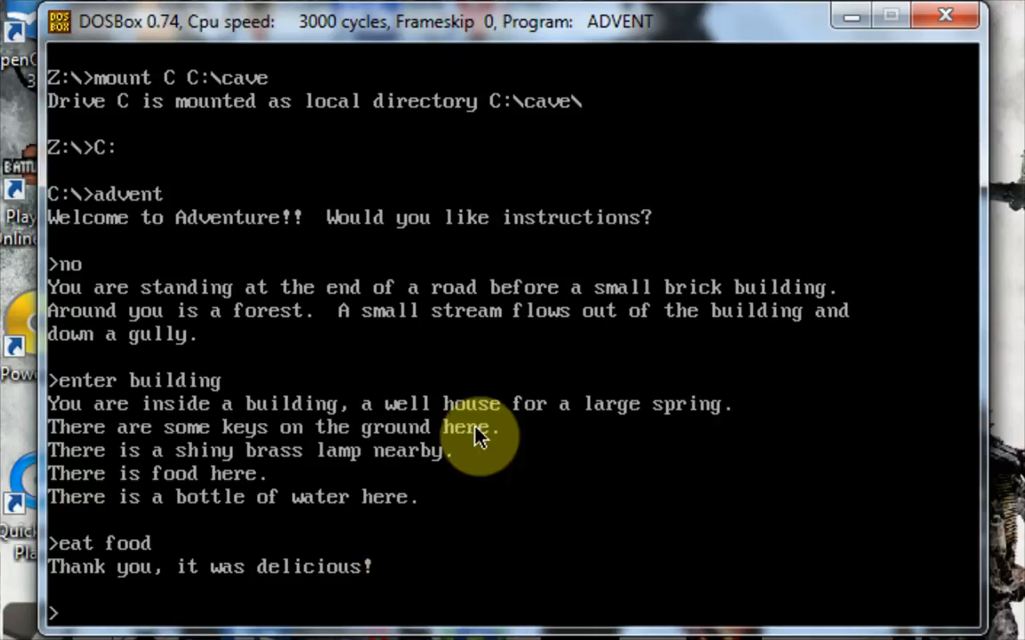
mouse_move(456, 505)
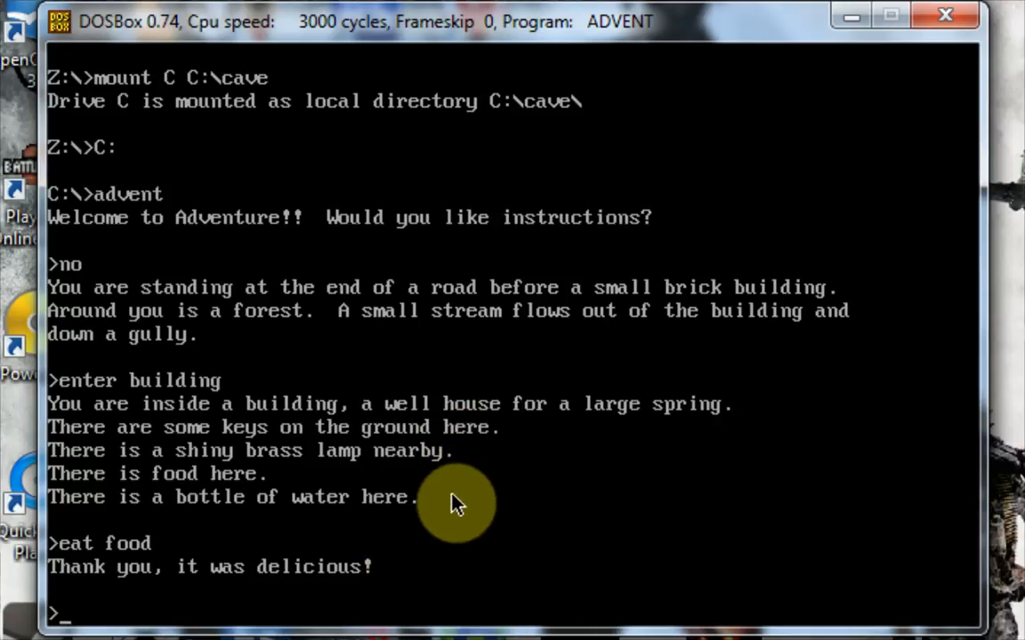
mouse_move(423, 512)
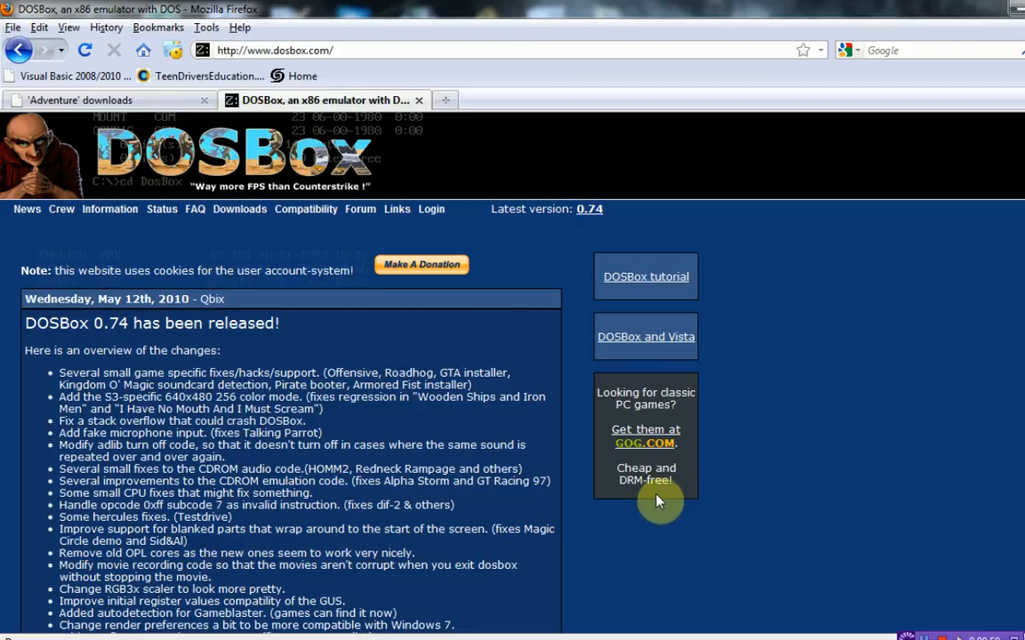
mouse_move(685, 470)
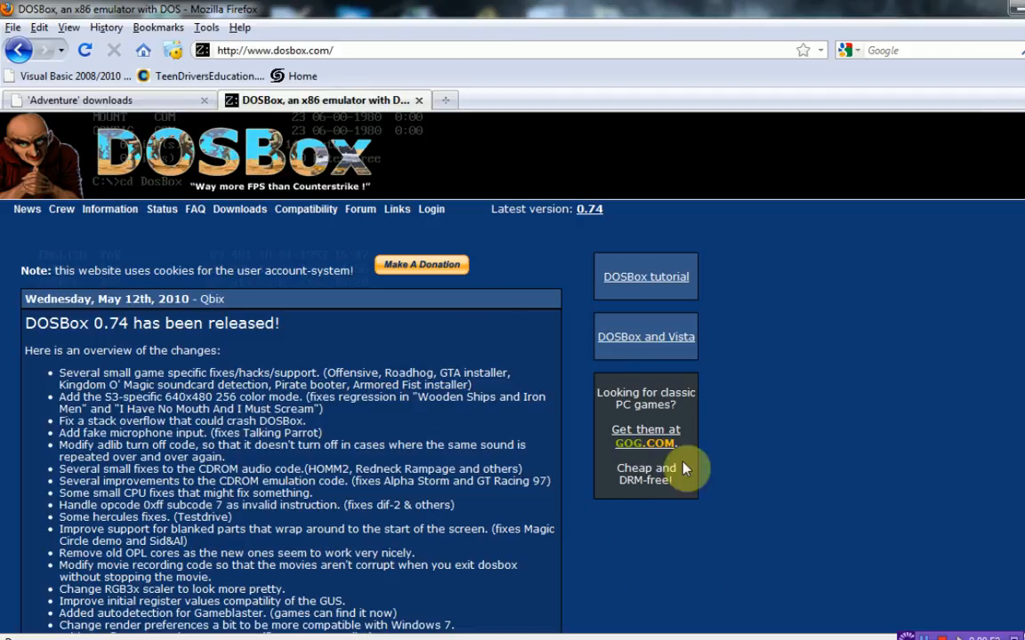
mouse_move(562, 473)
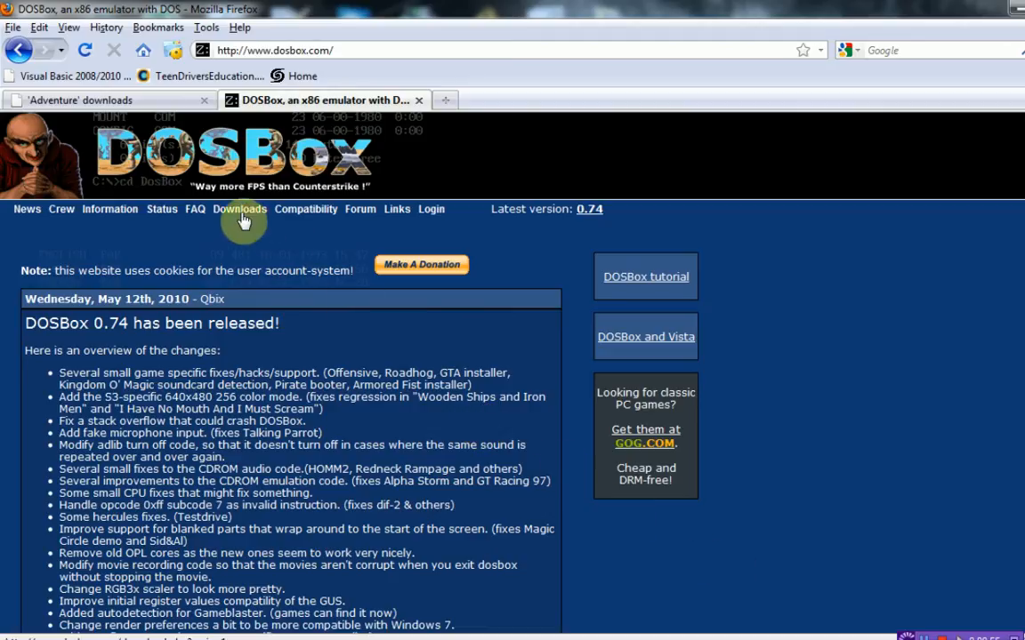
Step: Start the DOSBox 0.74 Win32 installer download from the dosbox.com Downloads page
click(239, 210)
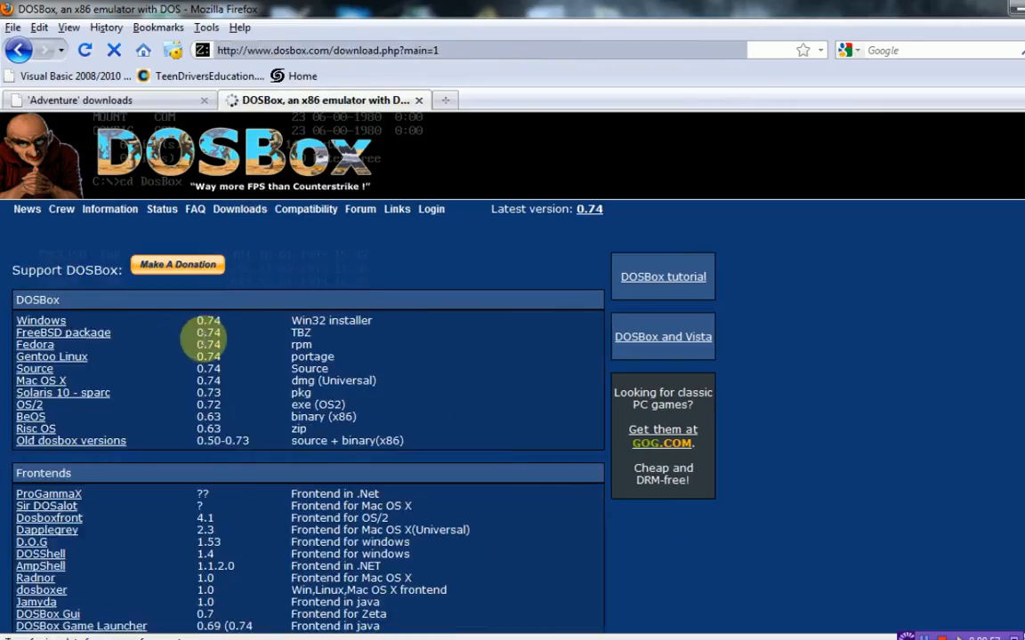
scroll(down, 3)
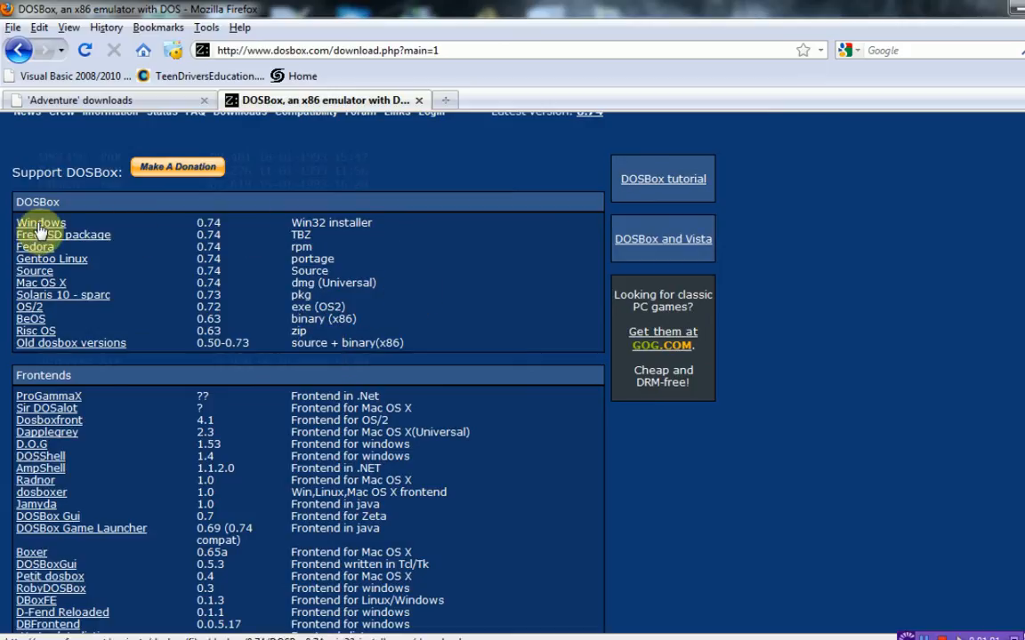
click(39, 222)
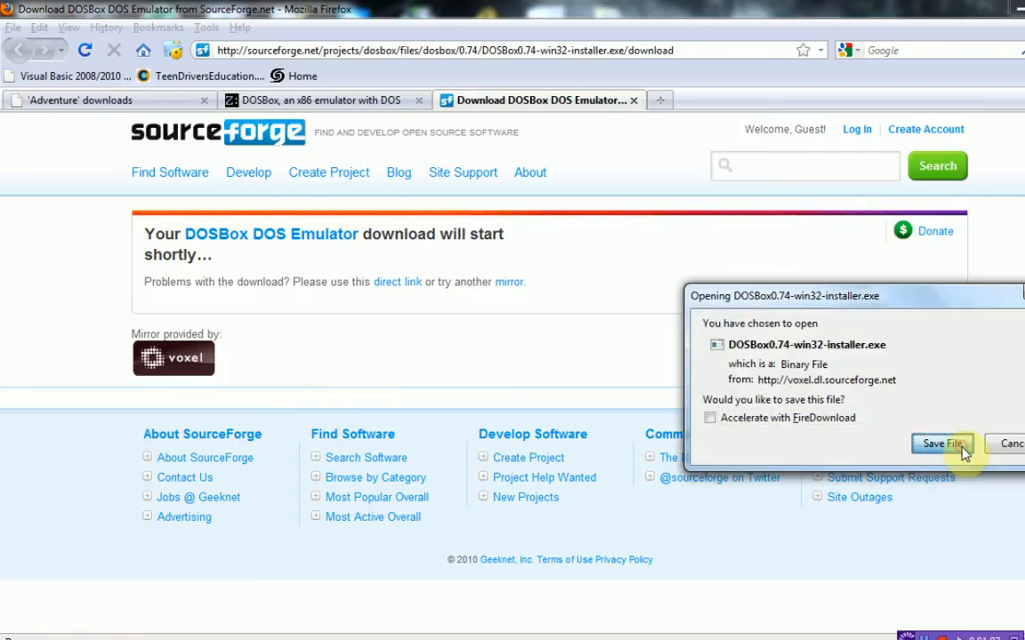
Step: Save and run the DOSBox 0.74 installer with Core files and Desktop Shortcut, then close it
click(941, 445)
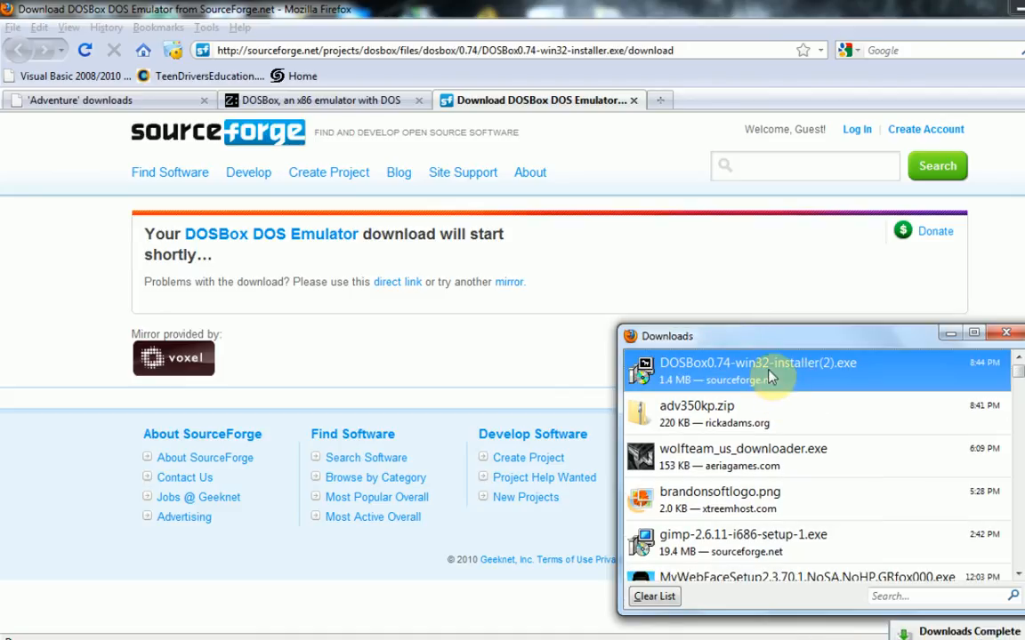
double_click(755, 362)
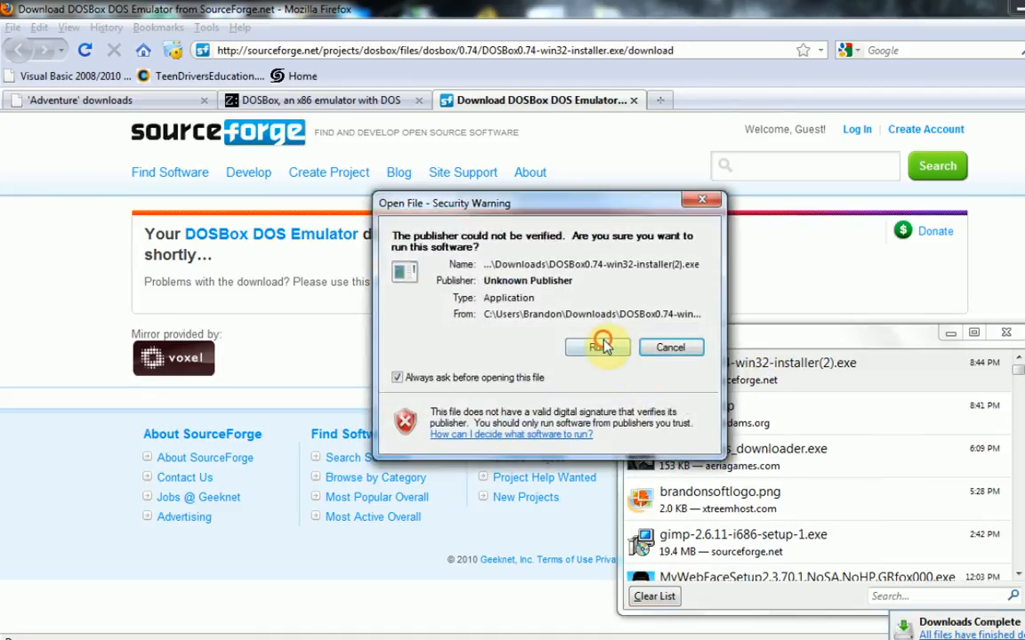
click(597, 347)
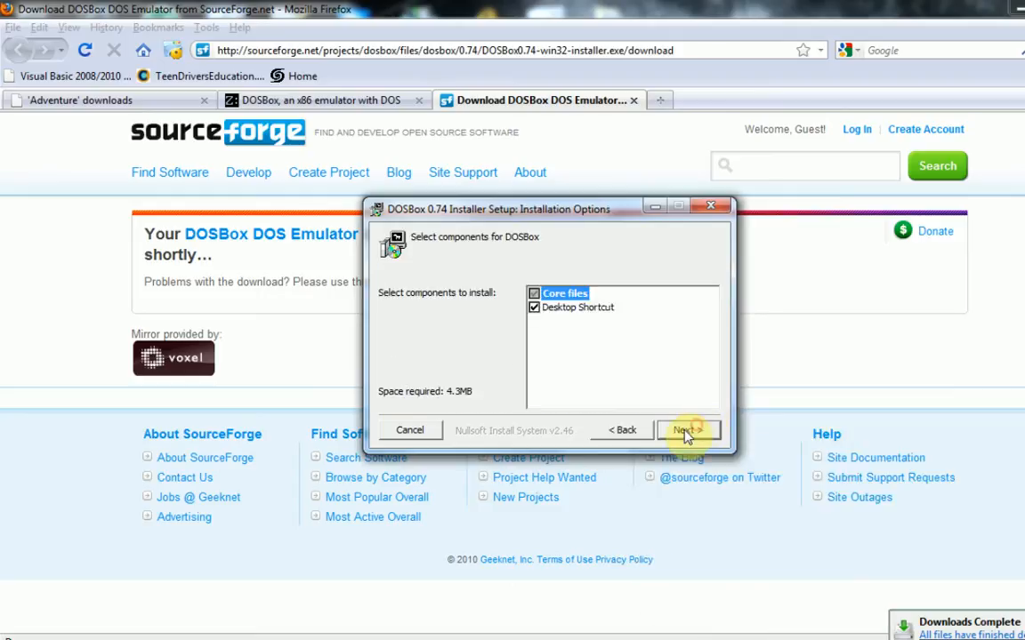
click(686, 429)
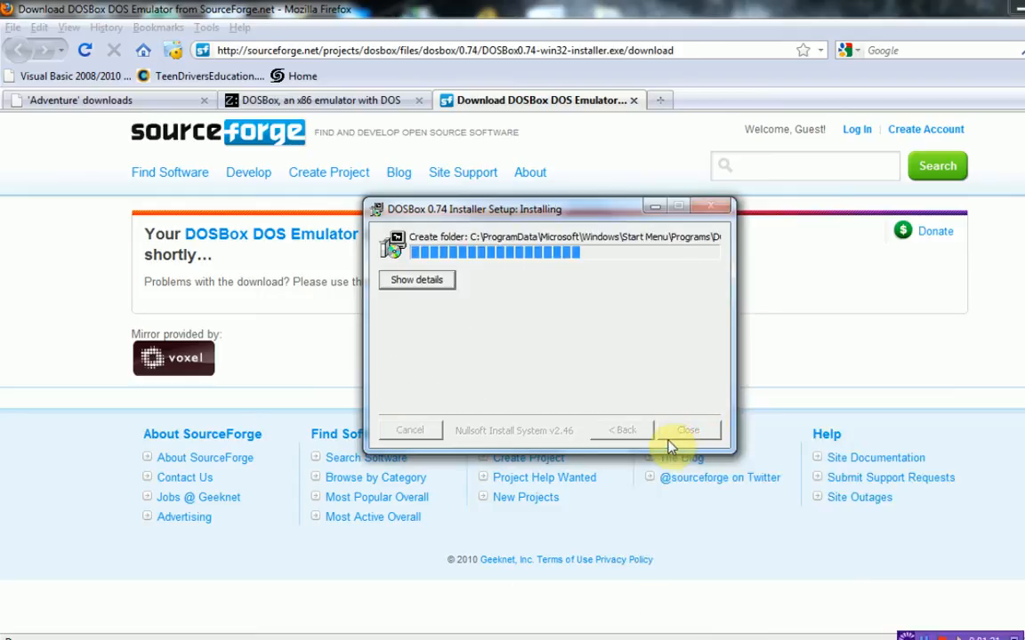
click(687, 428)
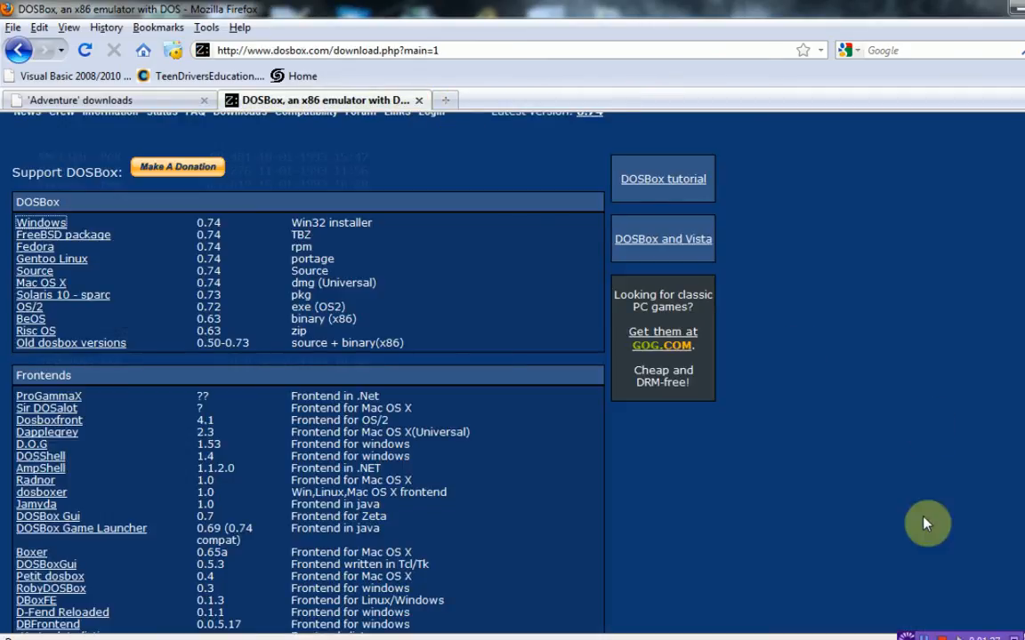
mouse_move(928, 522)
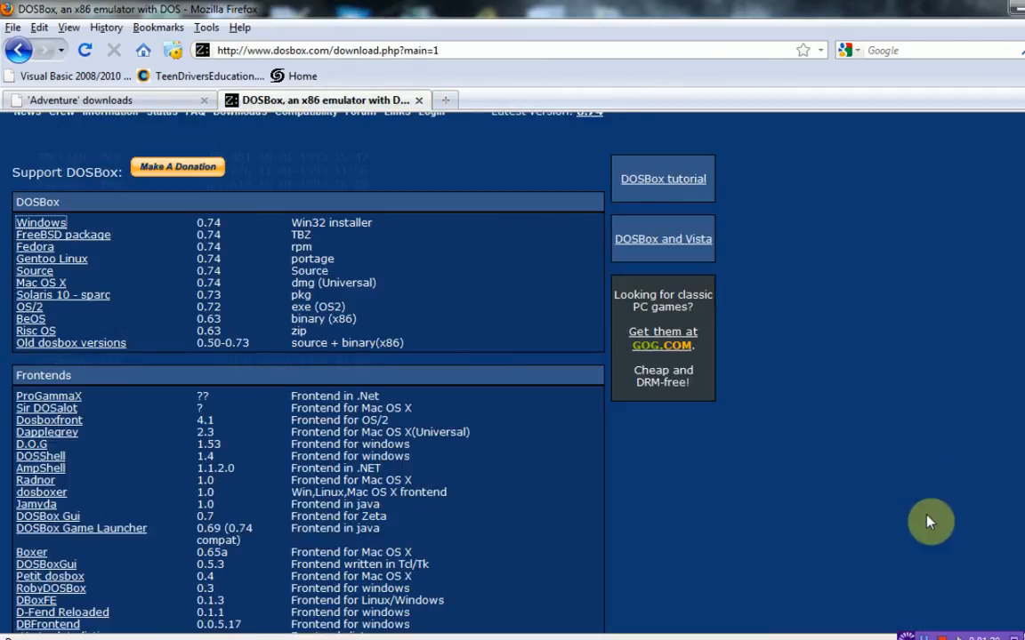
mouse_move(852, 467)
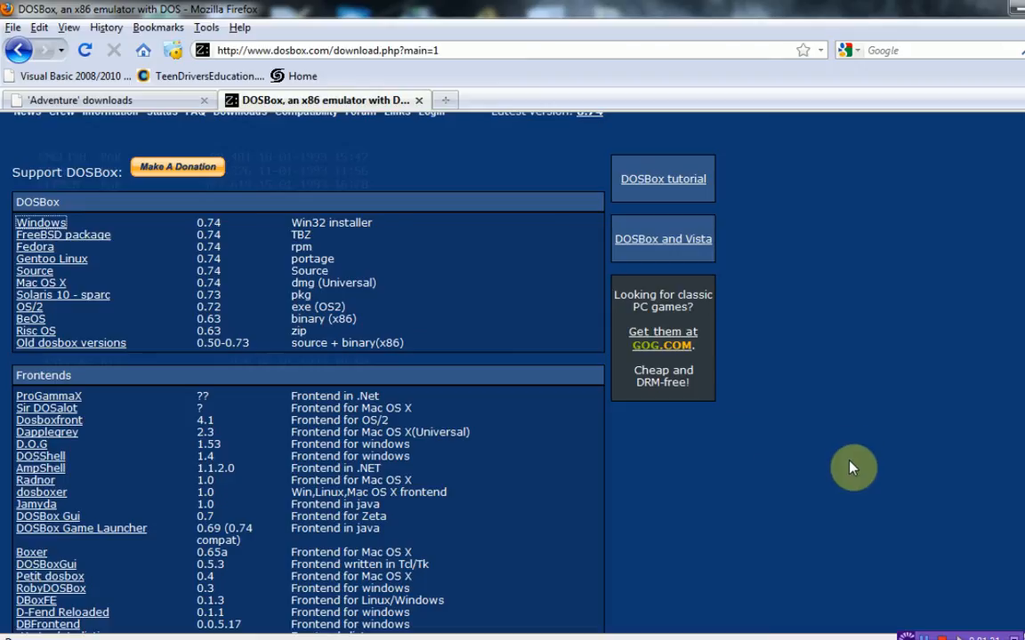
mouse_move(377, 114)
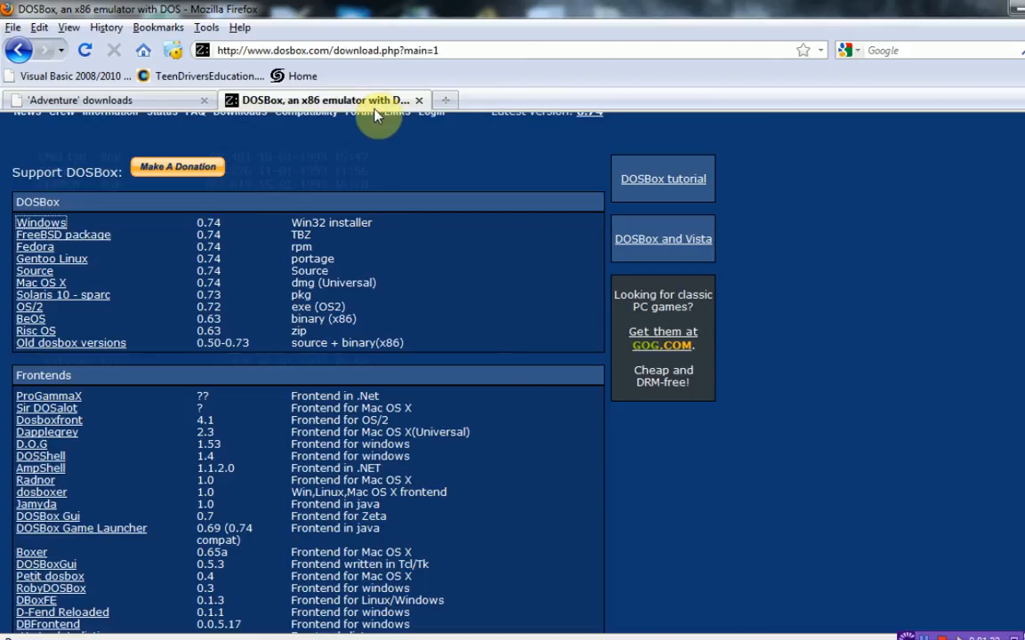
Step: Download Kevin Black's DOS version adv350kb.zip from the Adventure downloads page
click(103, 100)
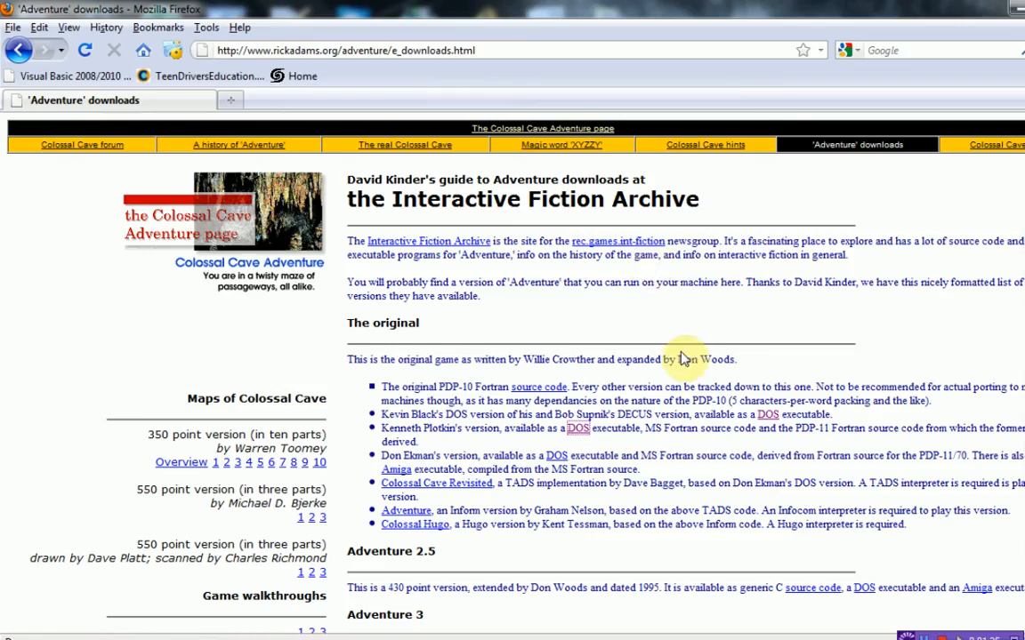
mouse_move(658, 320)
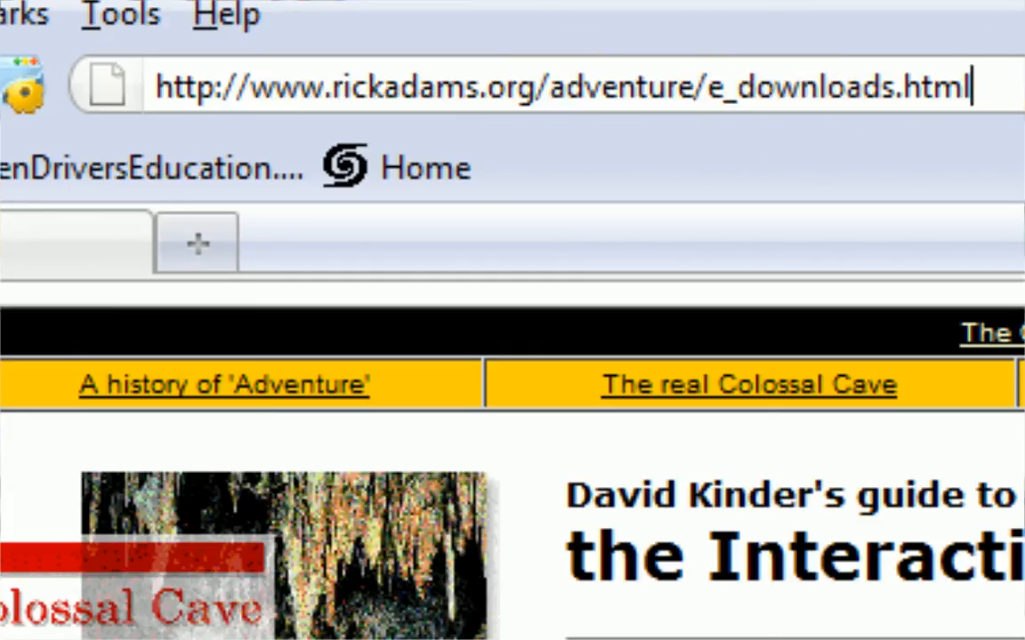
scroll(down, 3)
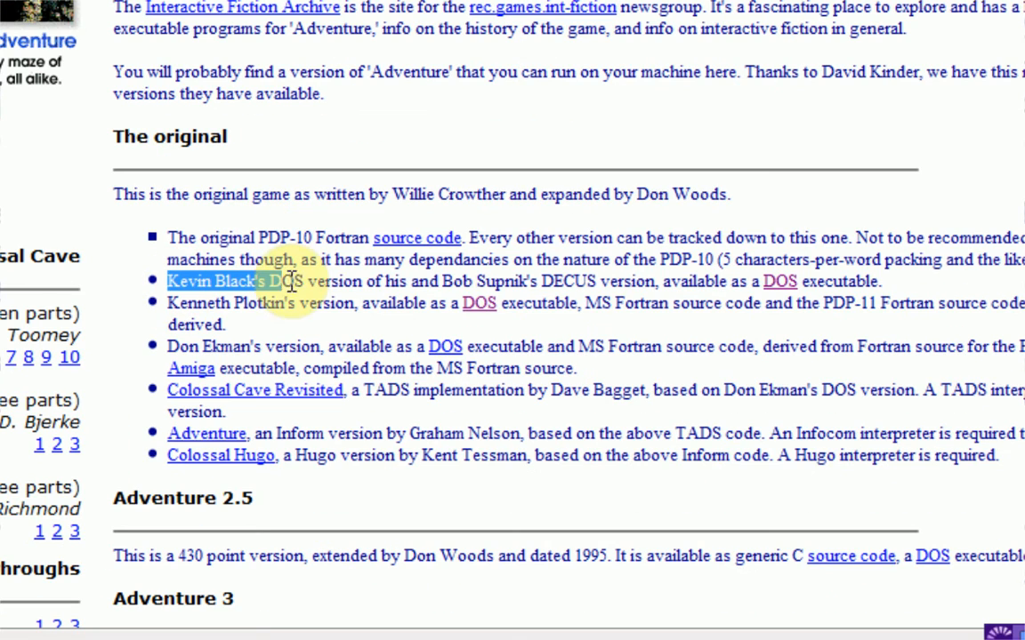
drag(289, 281, 449, 281)
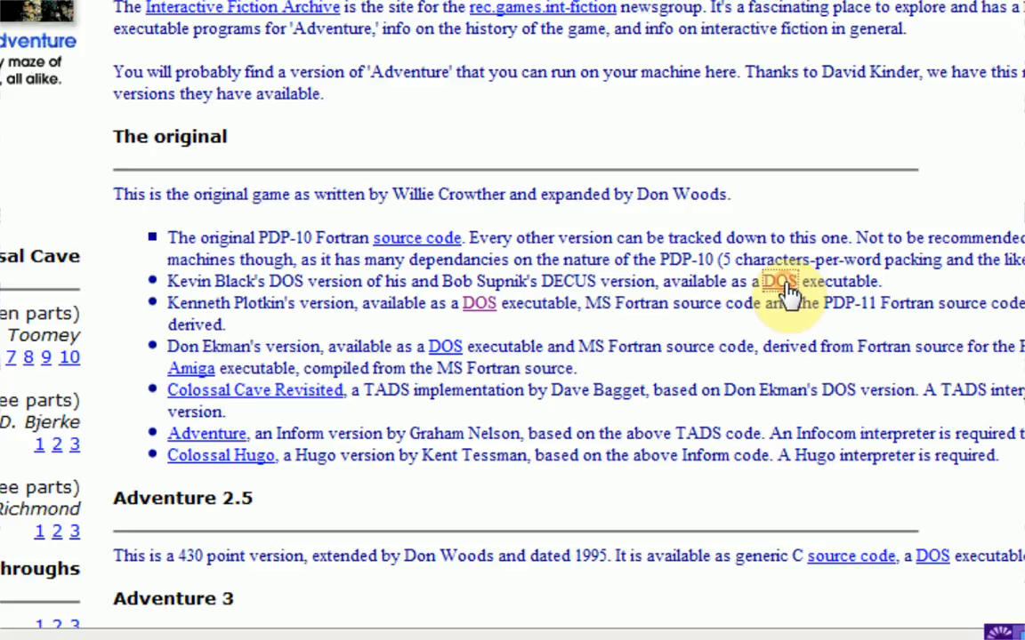
click(779, 281)
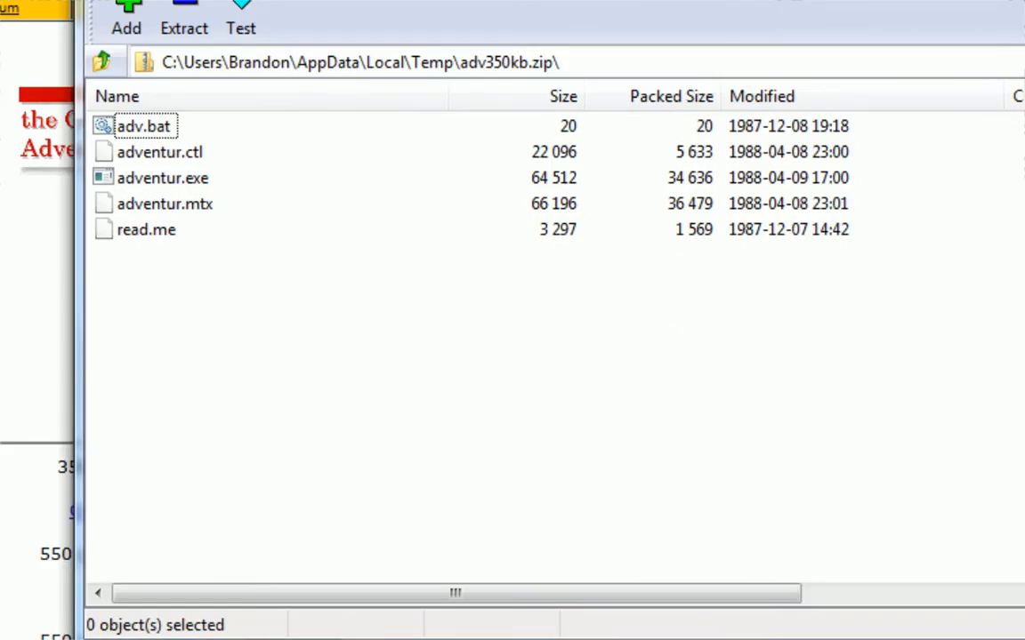
Step: Select the archive's files for extraction and browse to Local Disk (C:) as destination
click(146, 230)
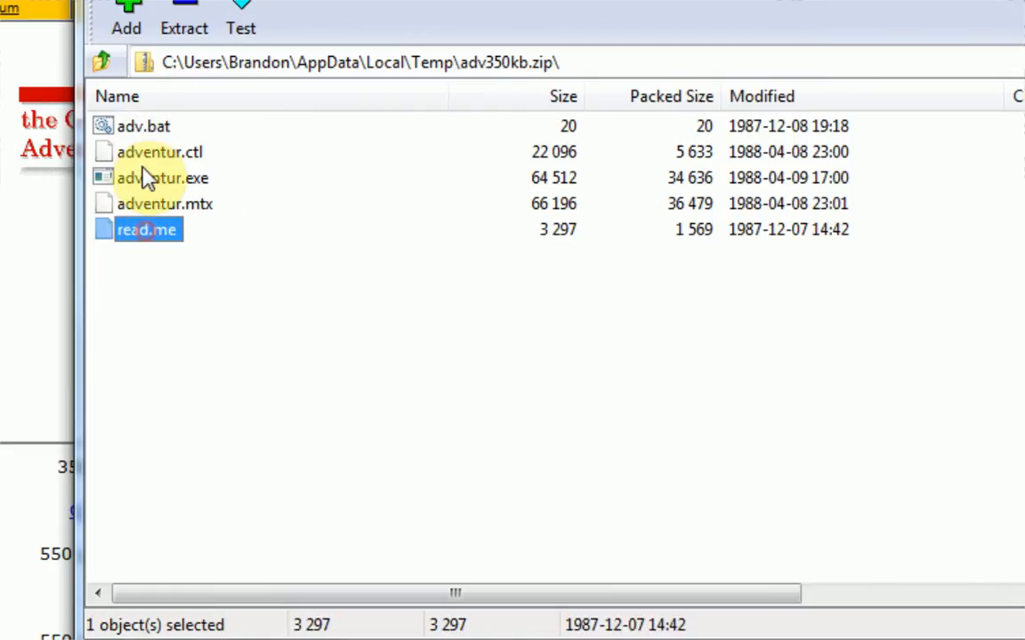
click(143, 124)
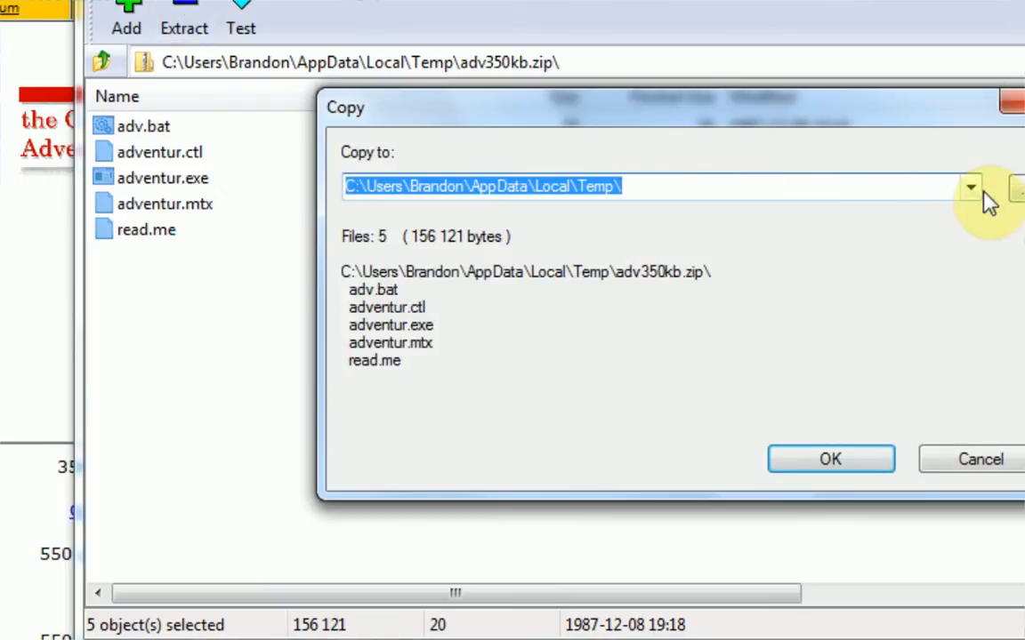
click(996, 187)
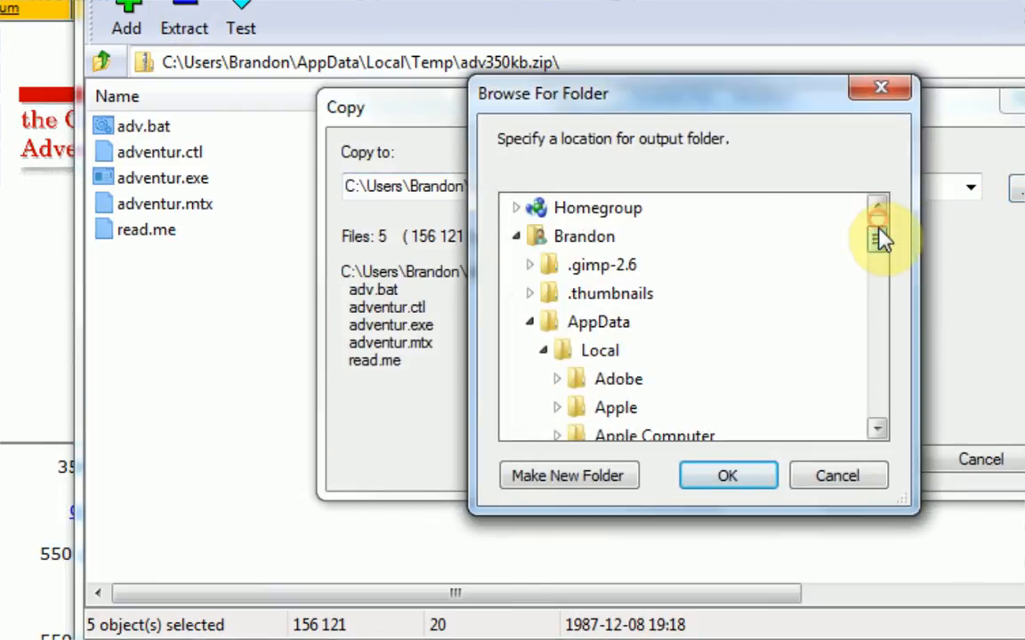
click(875, 206)
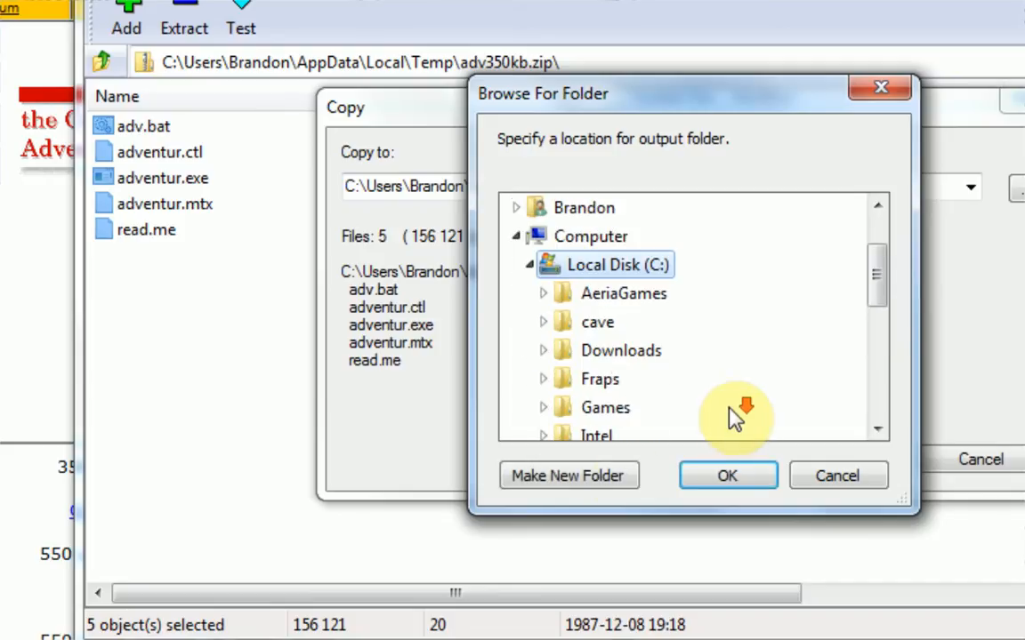
Step: Create a new C:\adventure folder and extract the five Adventure files into it
click(569, 475)
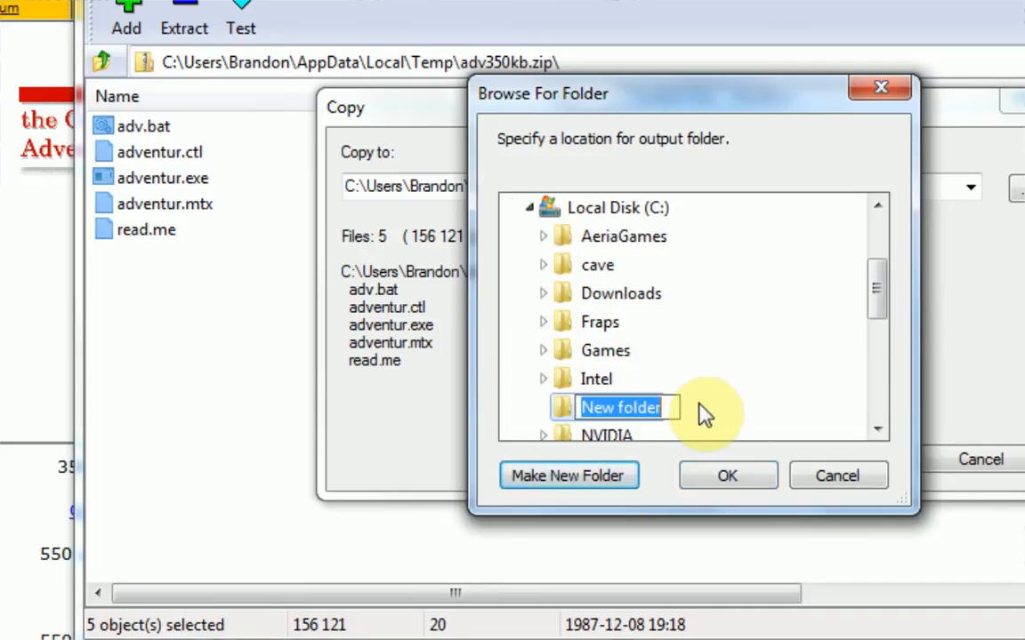
text(adventure)
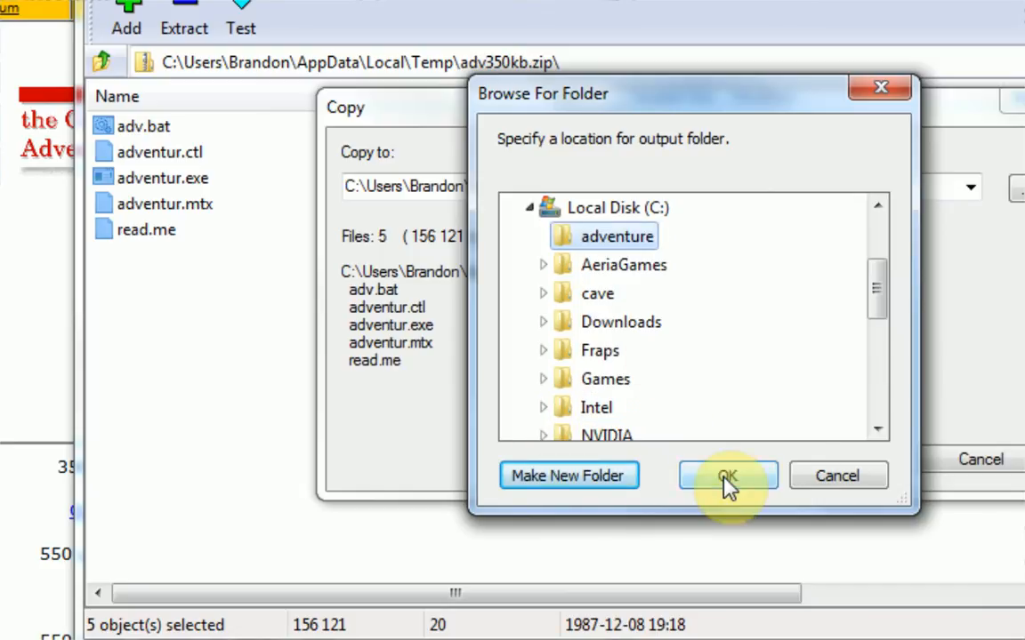
click(726, 476)
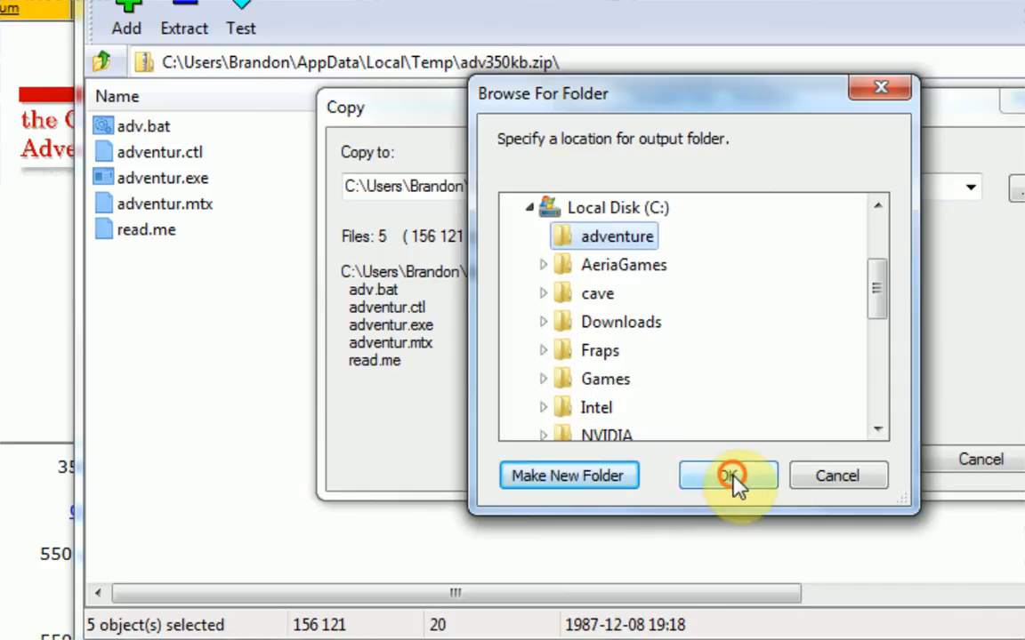
click(727, 475)
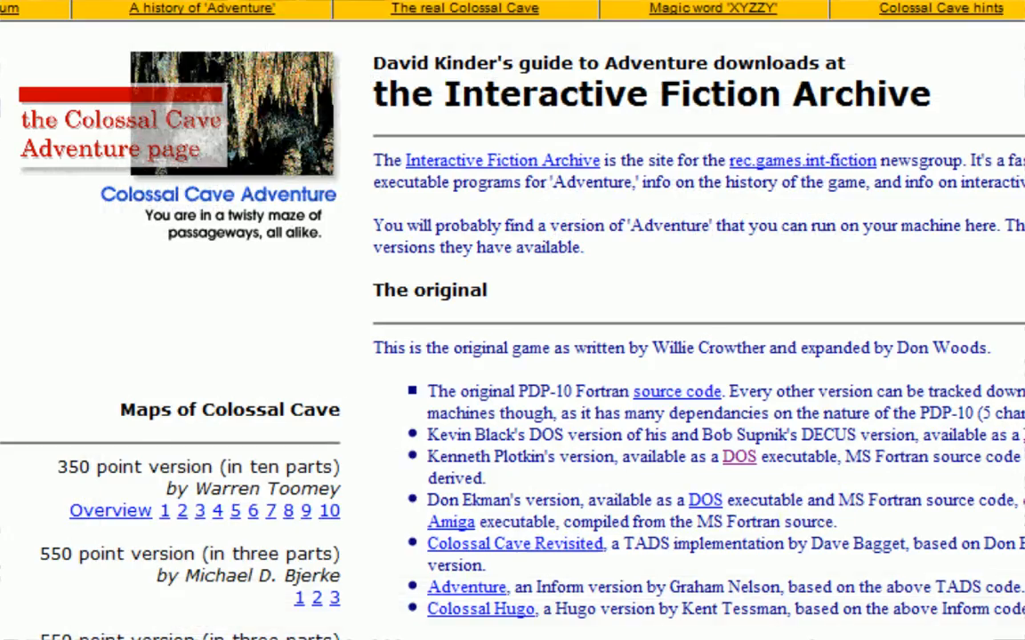
Step: Extract the seven files of adv350kp-1.zip into C:\adventure
double_click(498, 457)
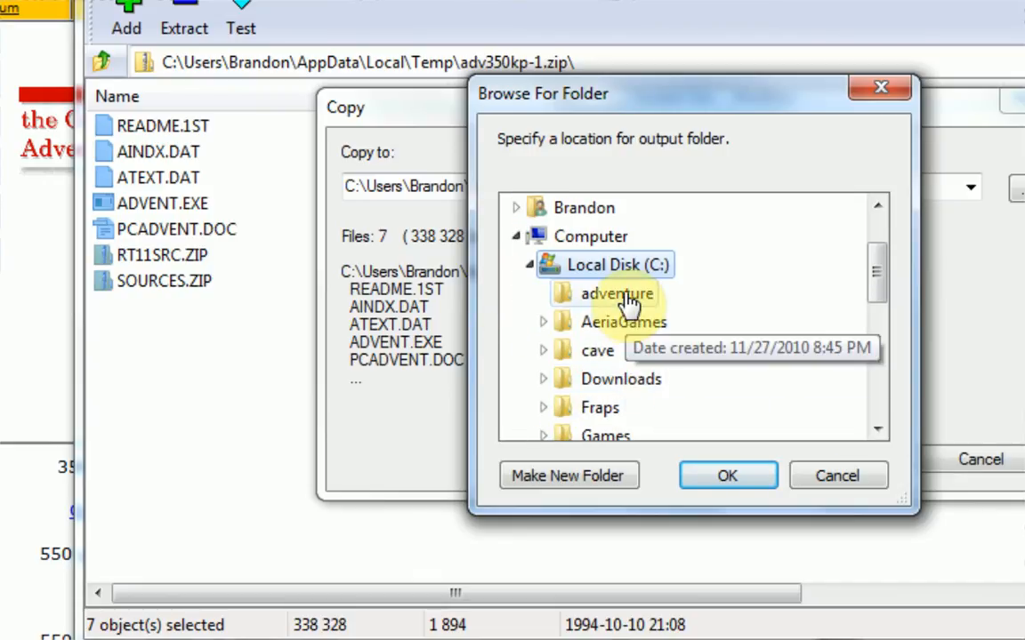
click(726, 475)
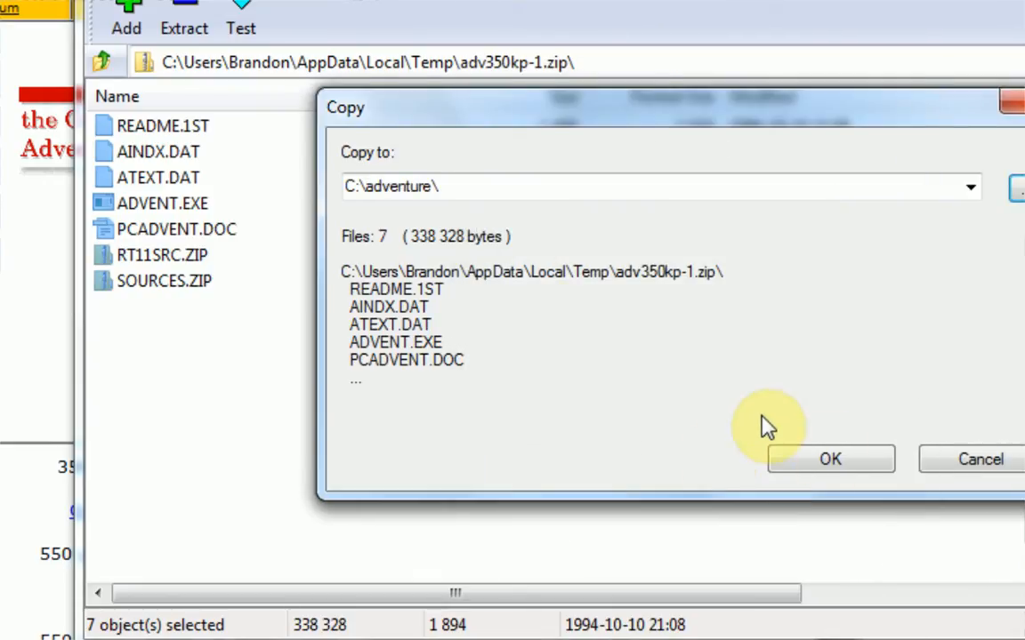
click(829, 459)
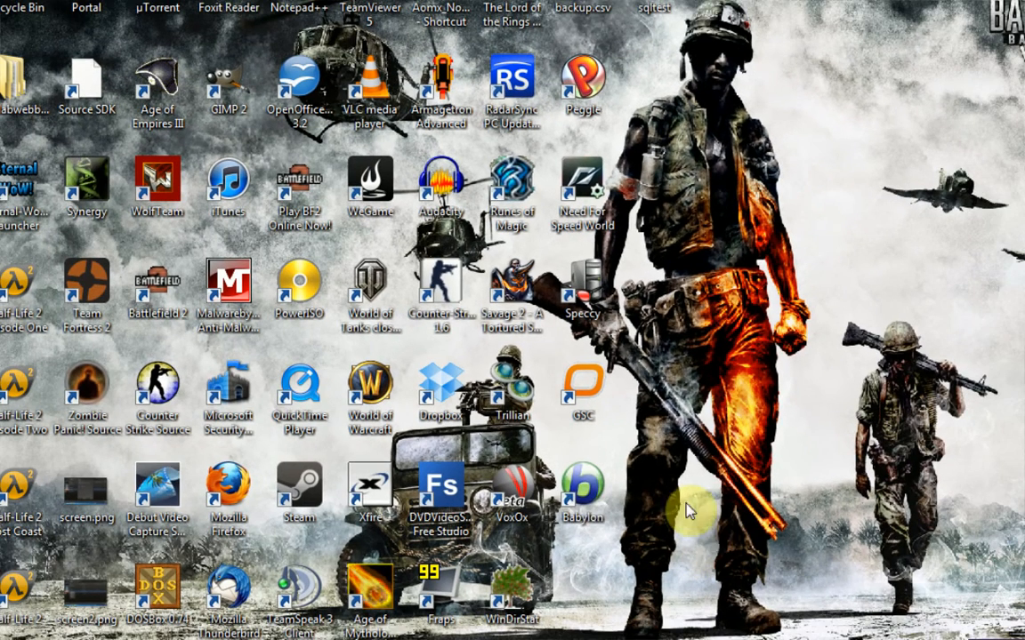
mouse_move(258, 595)
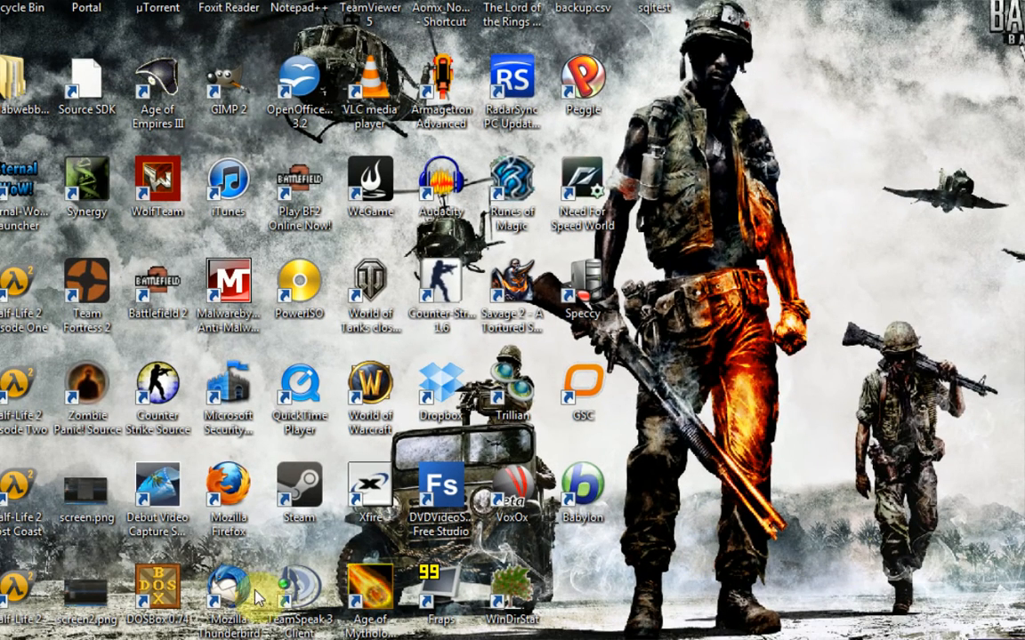
Step: Launch DOSBox from its desktop shortcut
double_click(157, 587)
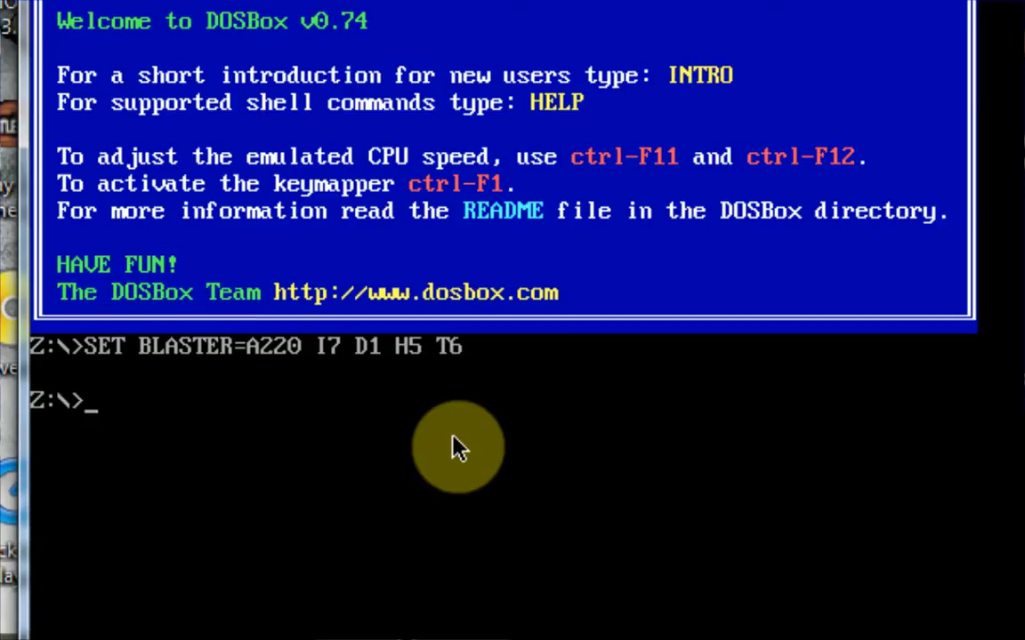
Step: Run 'mount a C:\adventure' and switch to the A: drive
text(mount)
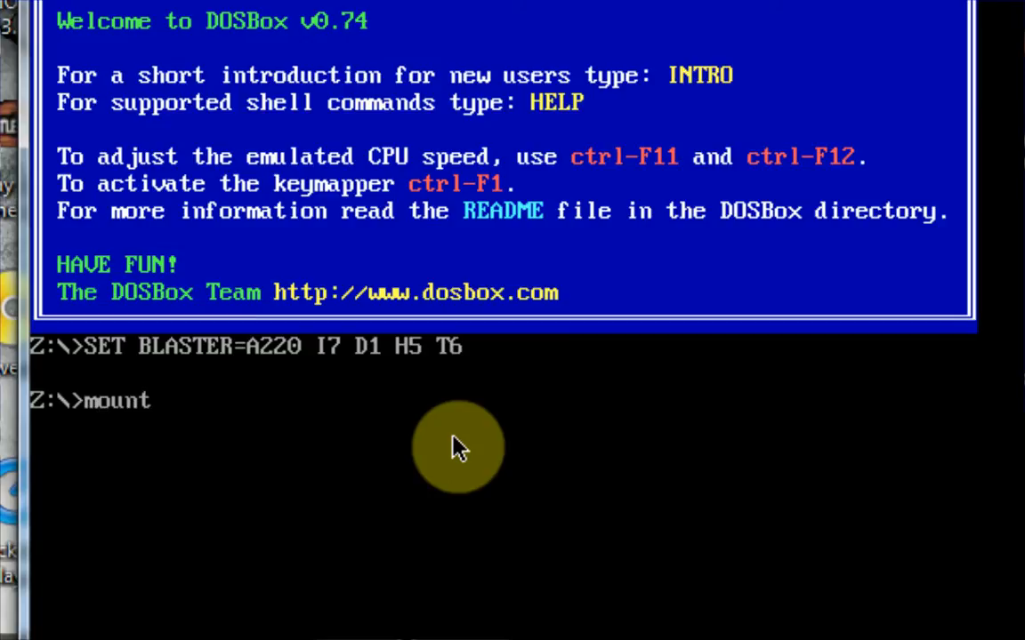
text(a)
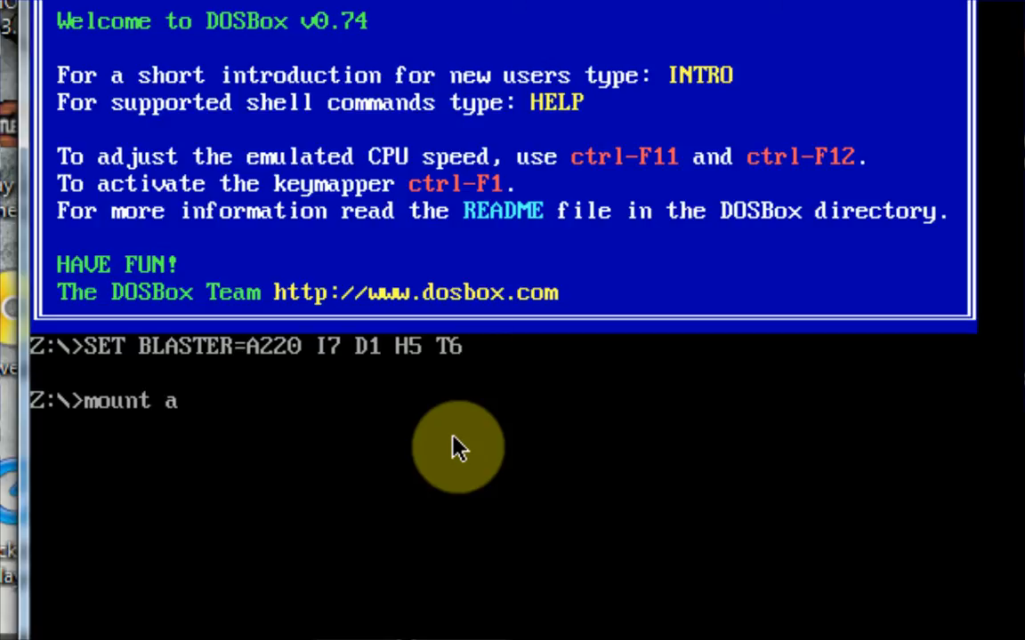
text(C)
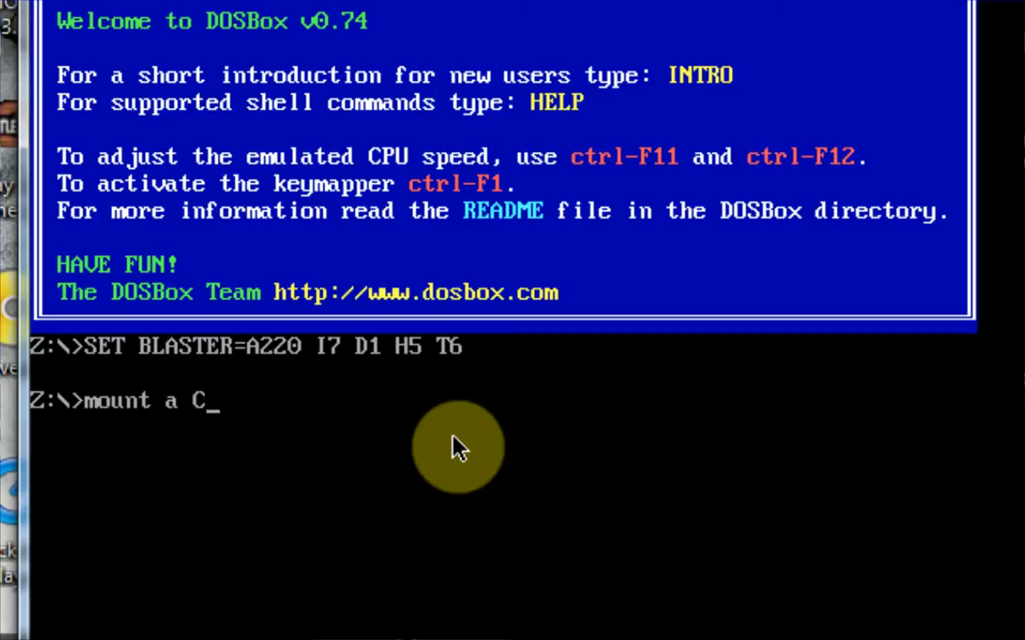
text(:\)
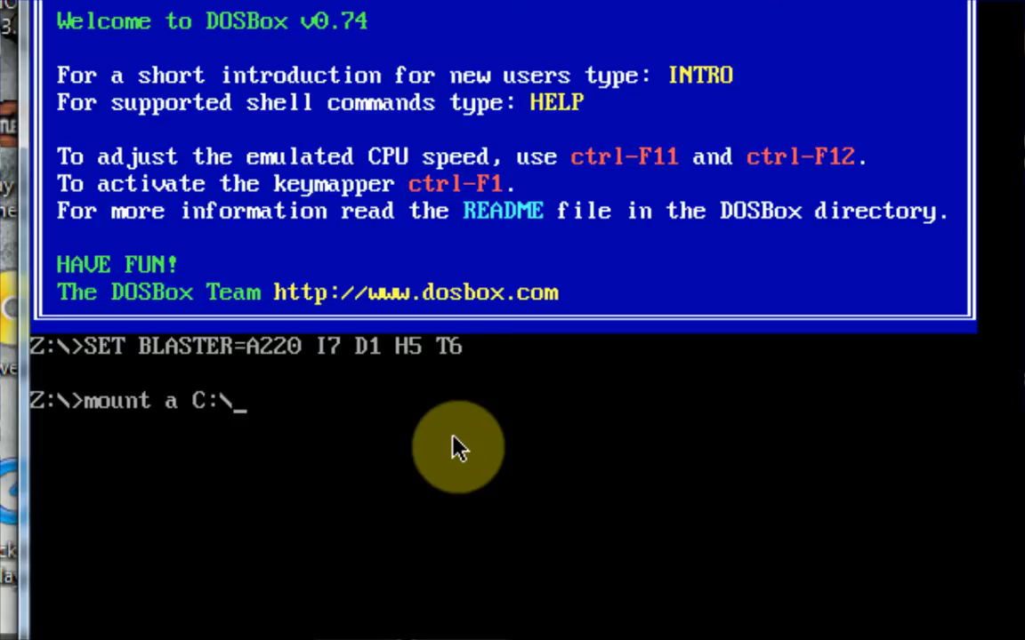
text(adc)
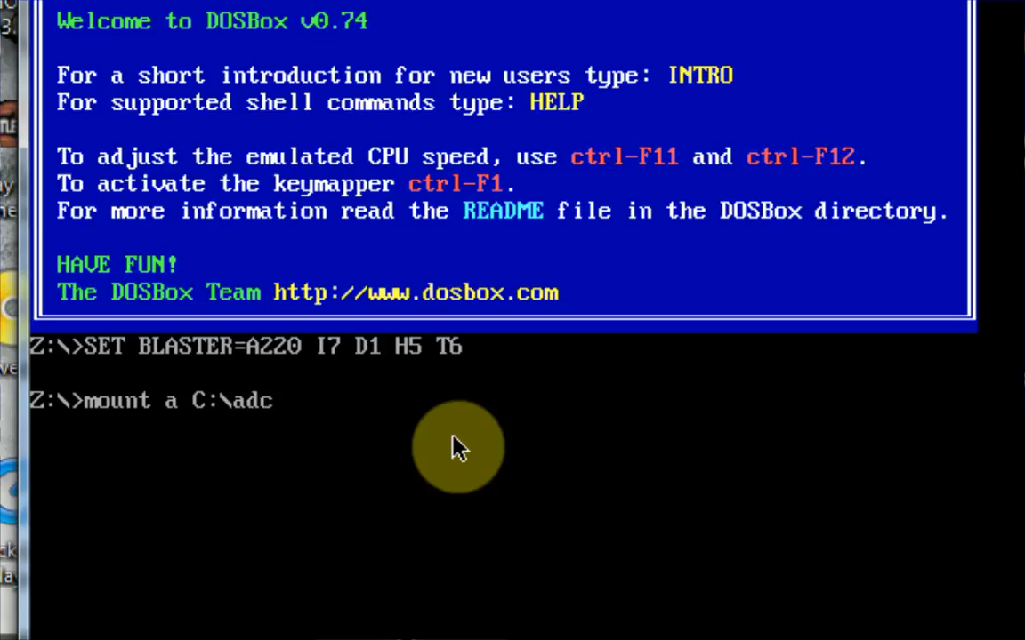
text(enture)
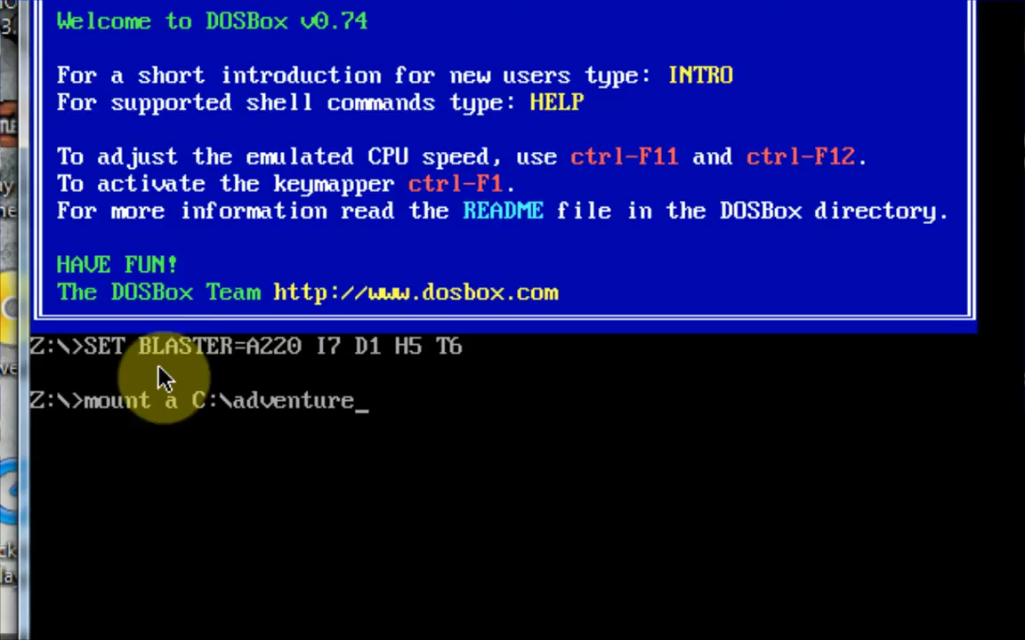
mouse_move(337, 423)
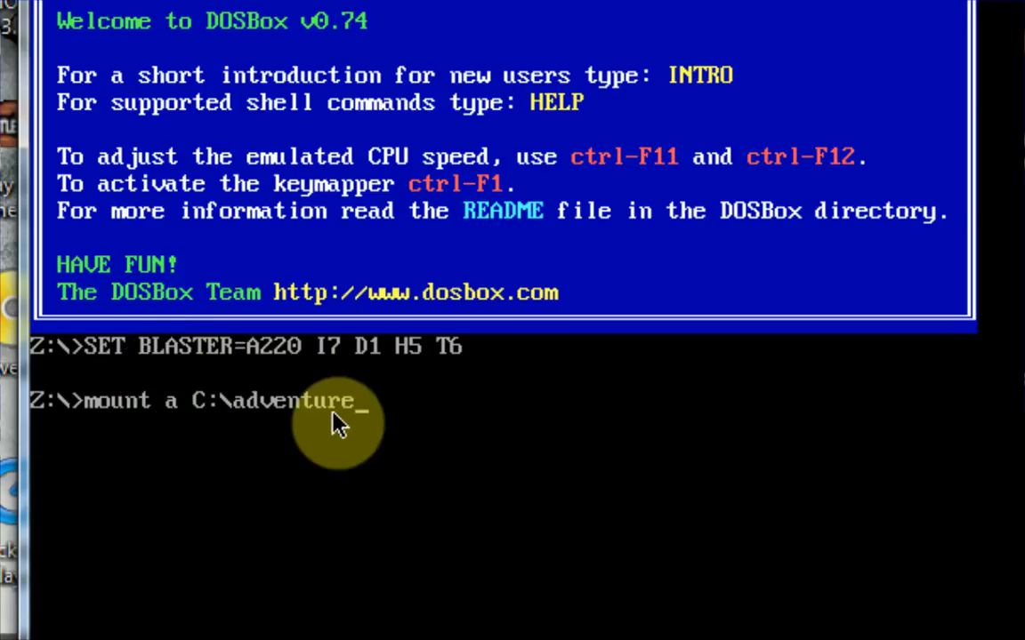
mouse_move(192, 435)
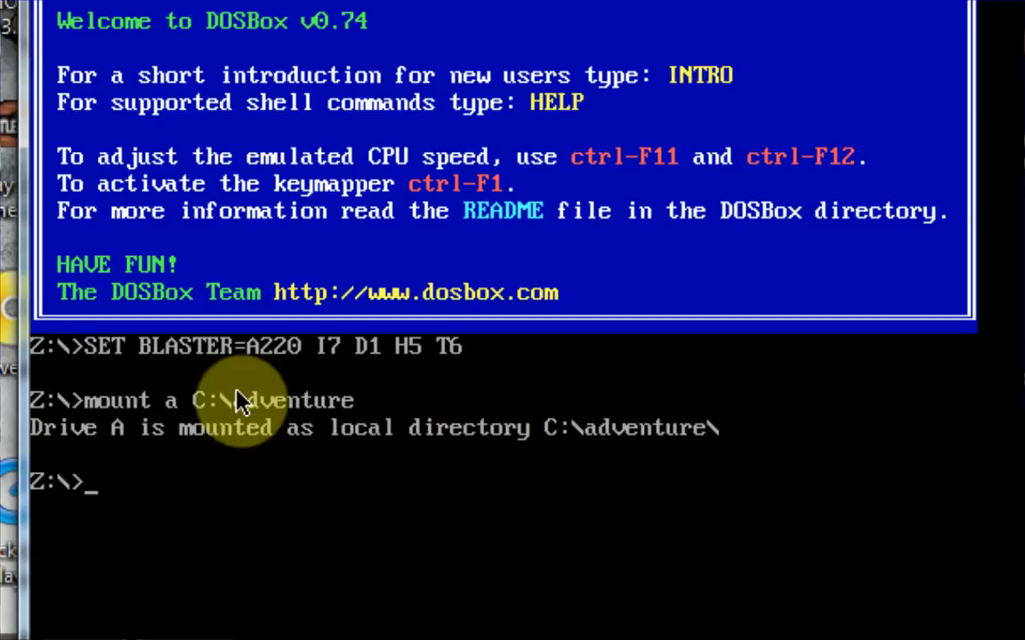
mouse_move(662, 564)
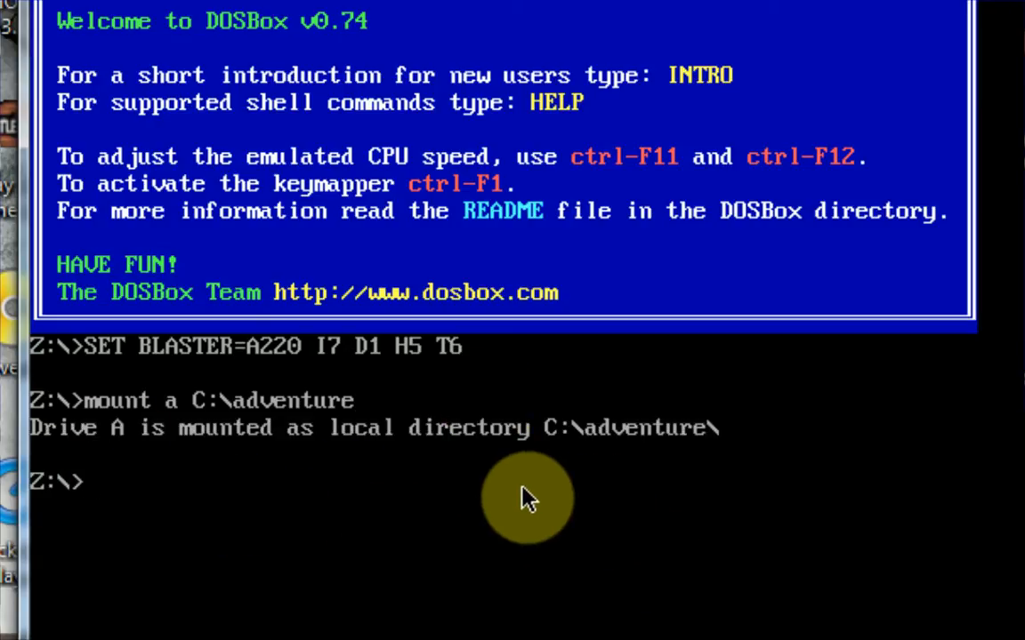
text(A:)
text(dir)
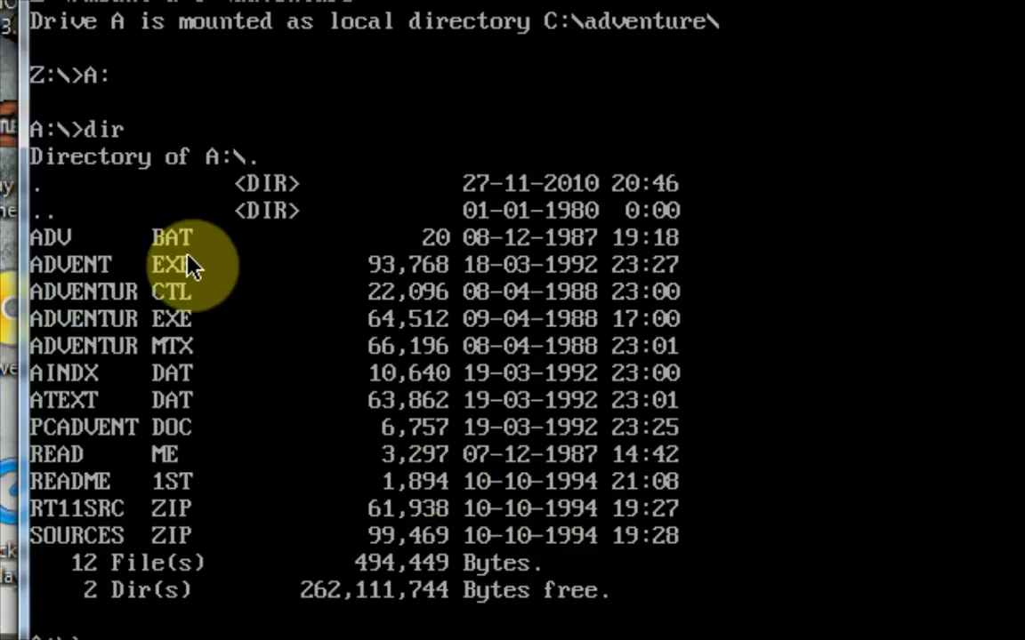
mouse_move(187, 345)
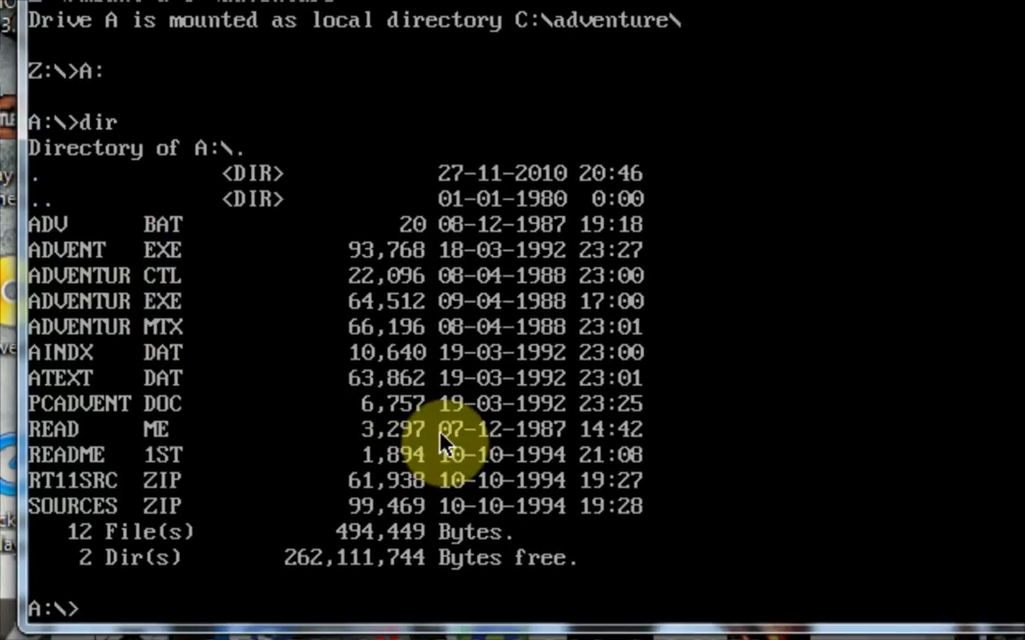
Step: Enter the ADVENT command at the A:\> prompt
text(ADVE)
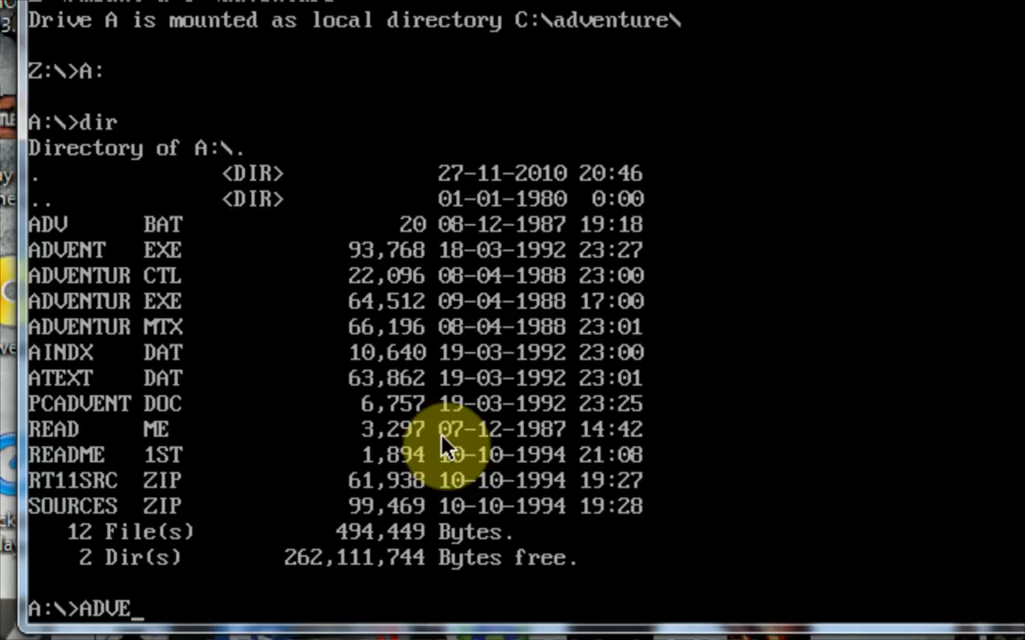
text(NT)
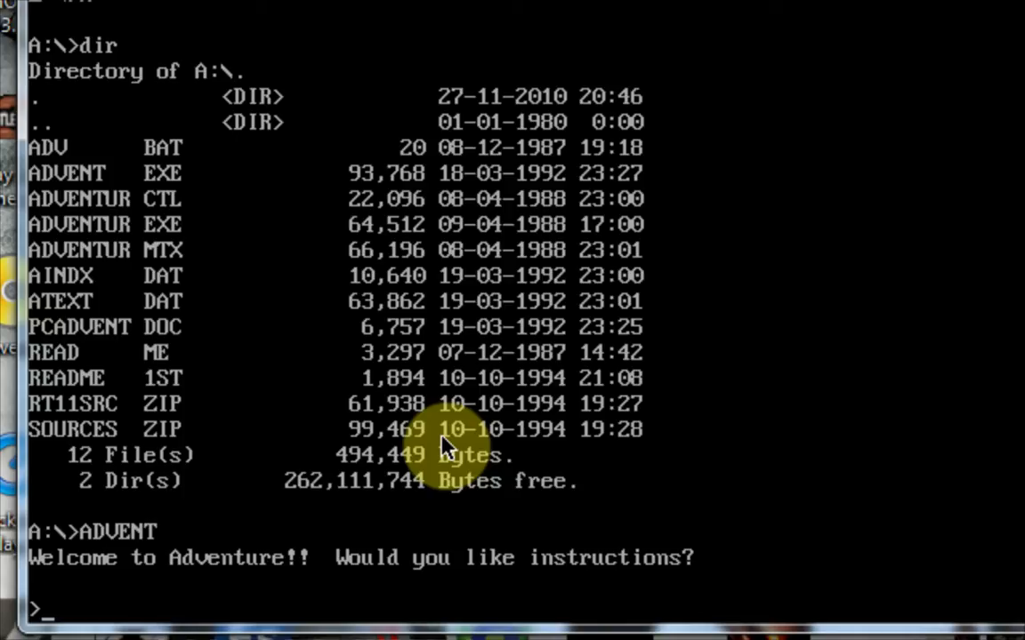
Step: Answer 'no' to instructions and command 'enter building' to reach the well house
text(no)
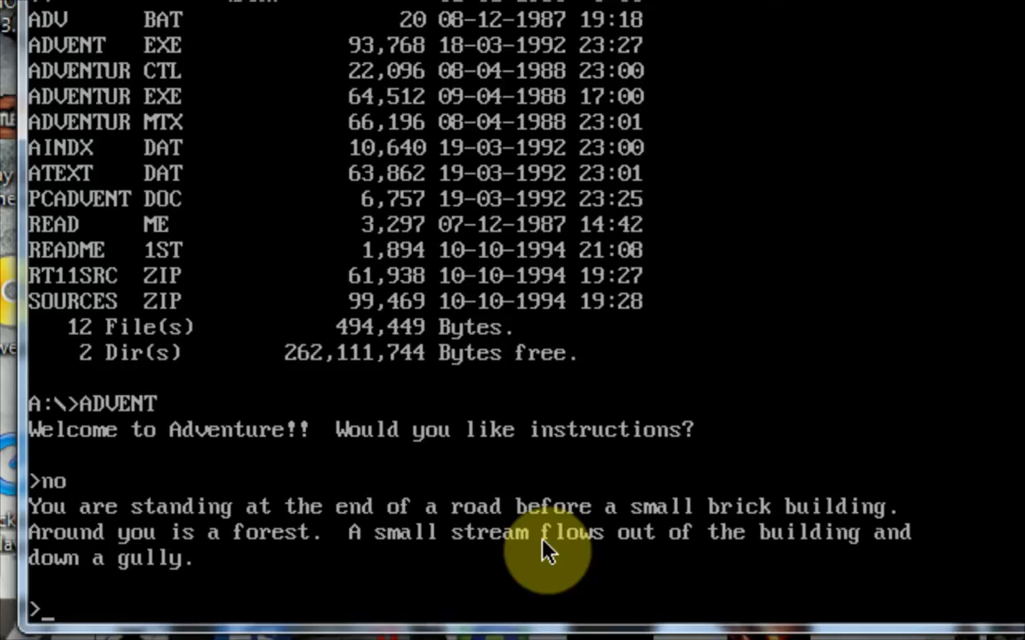
text(enter bui)
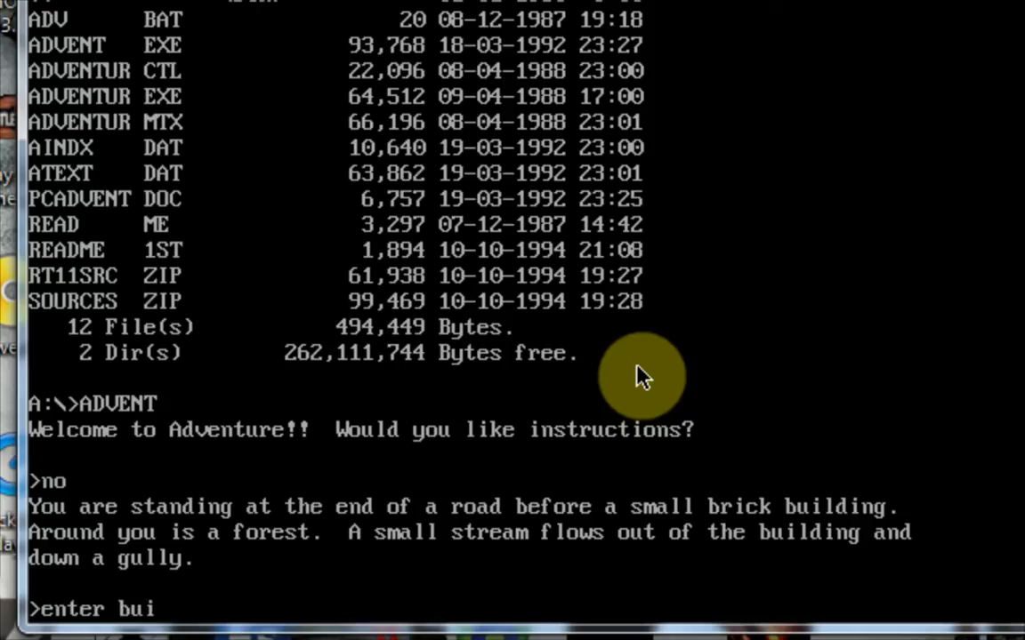
key(enter)
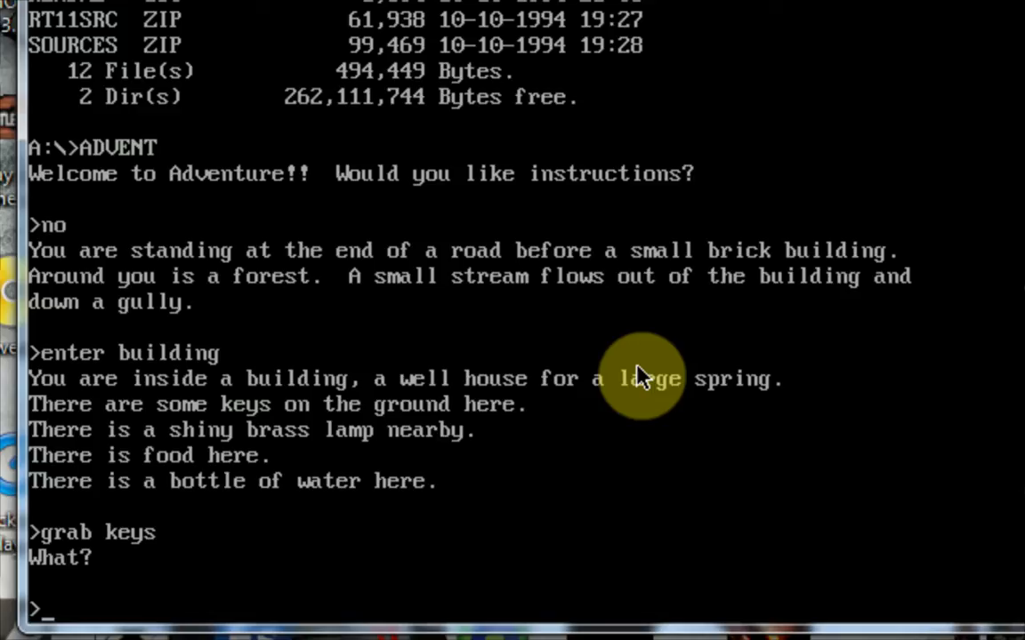
Step: Take the keys and water, eat the food, and exit the building
text(get)
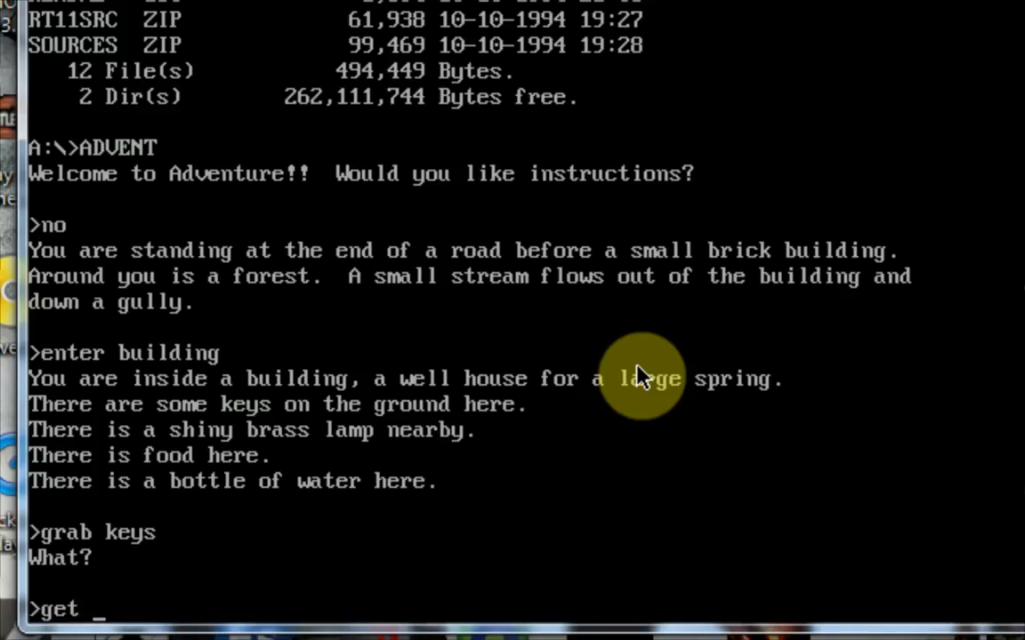
text(keys)
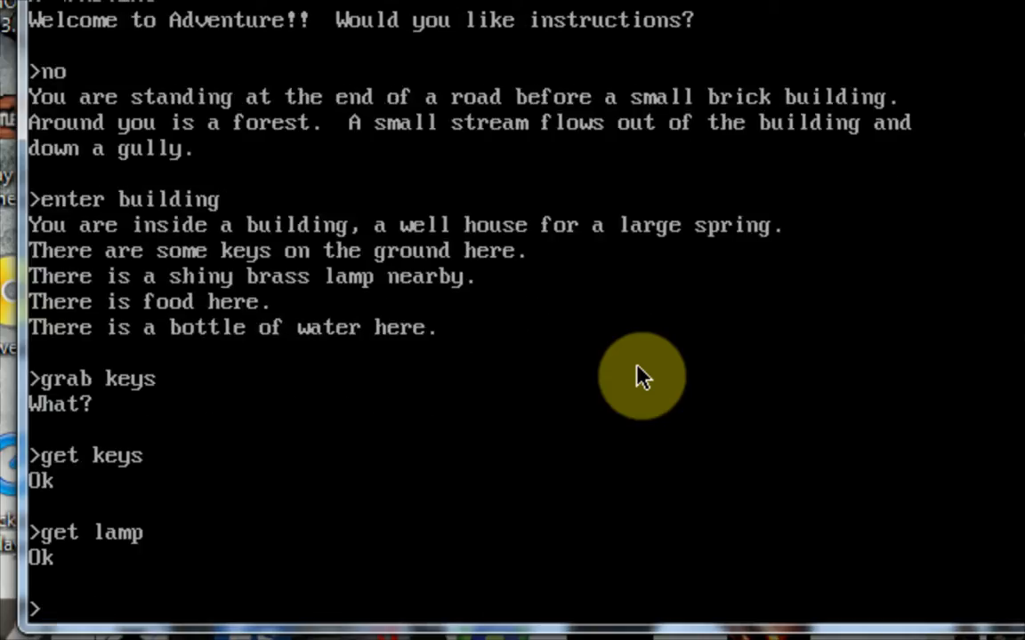
text(eat food)
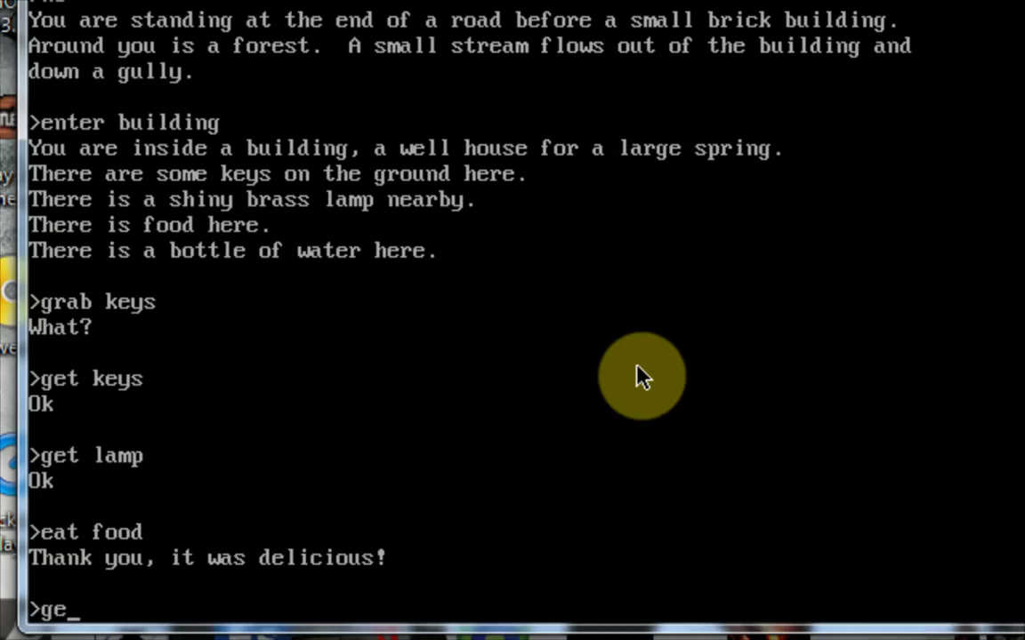
text(get water)
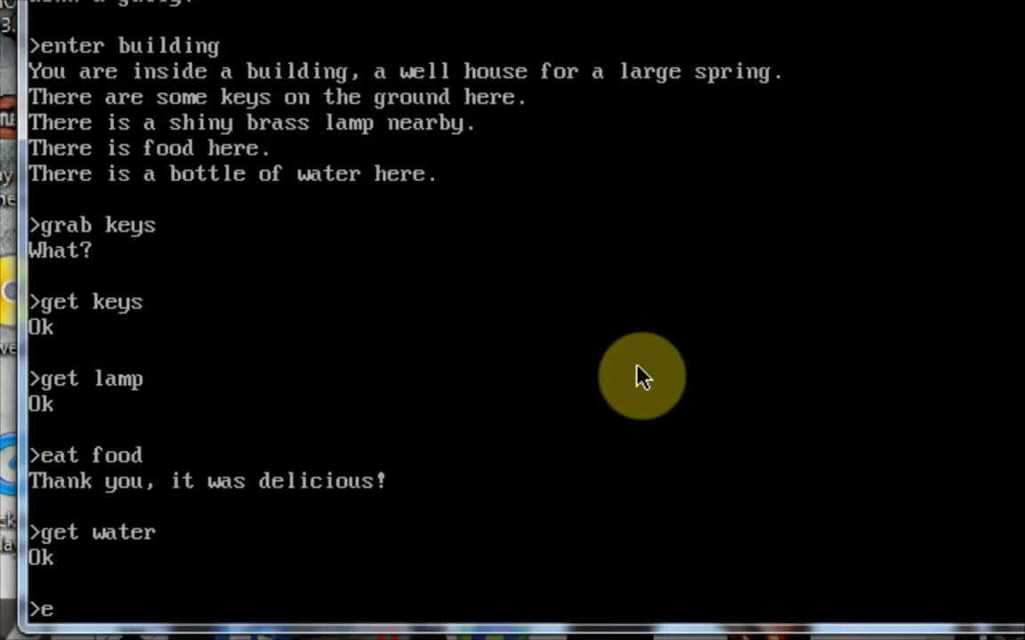
text(xit building)
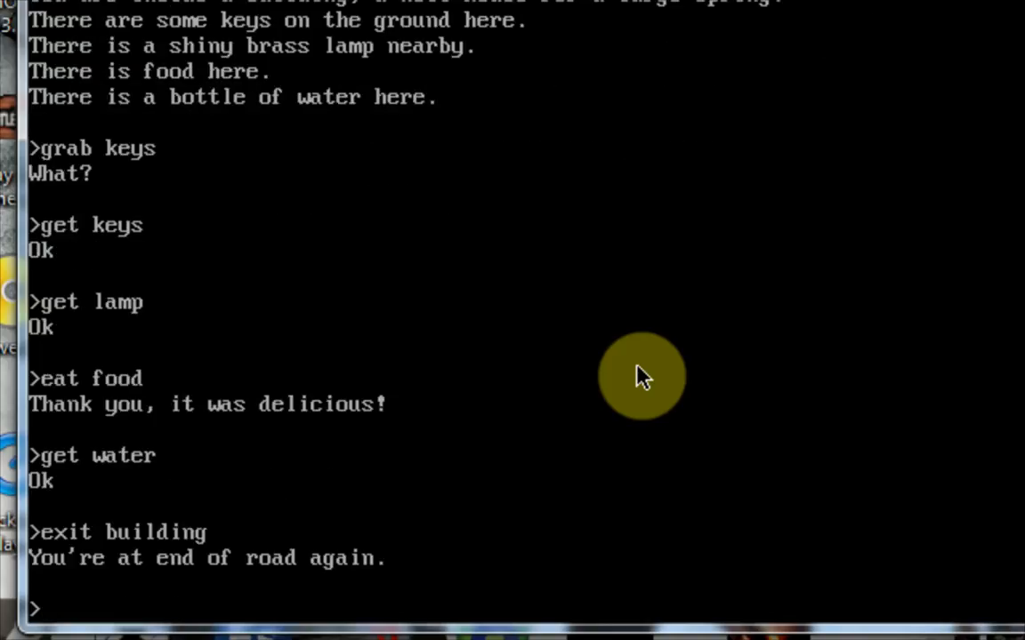
Step: Head south twice, enter the stream and continue south to the grate
text(south)
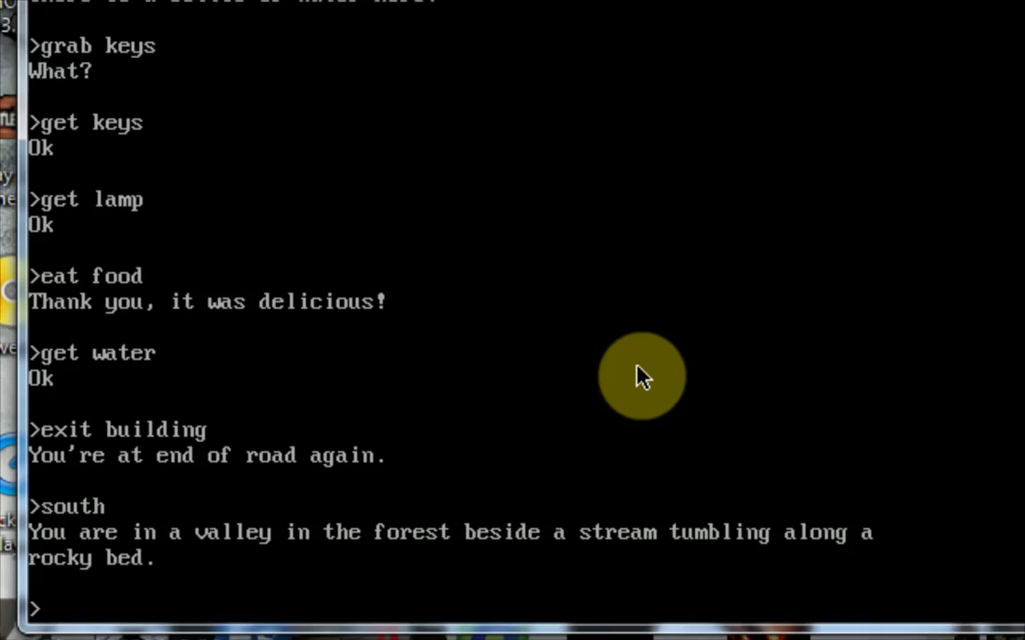
text(south)
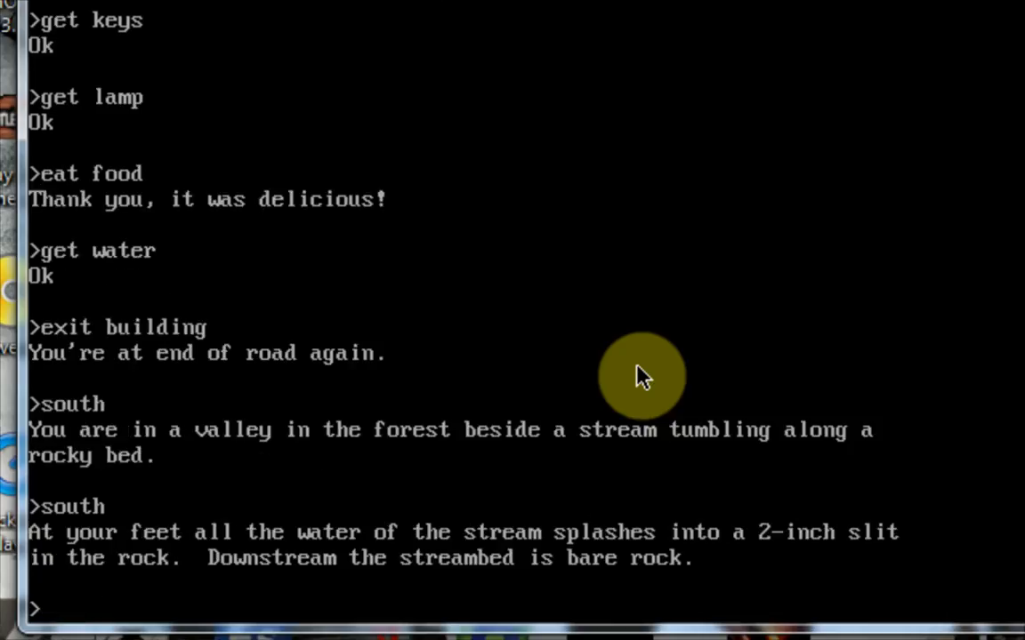
text(enter stream)
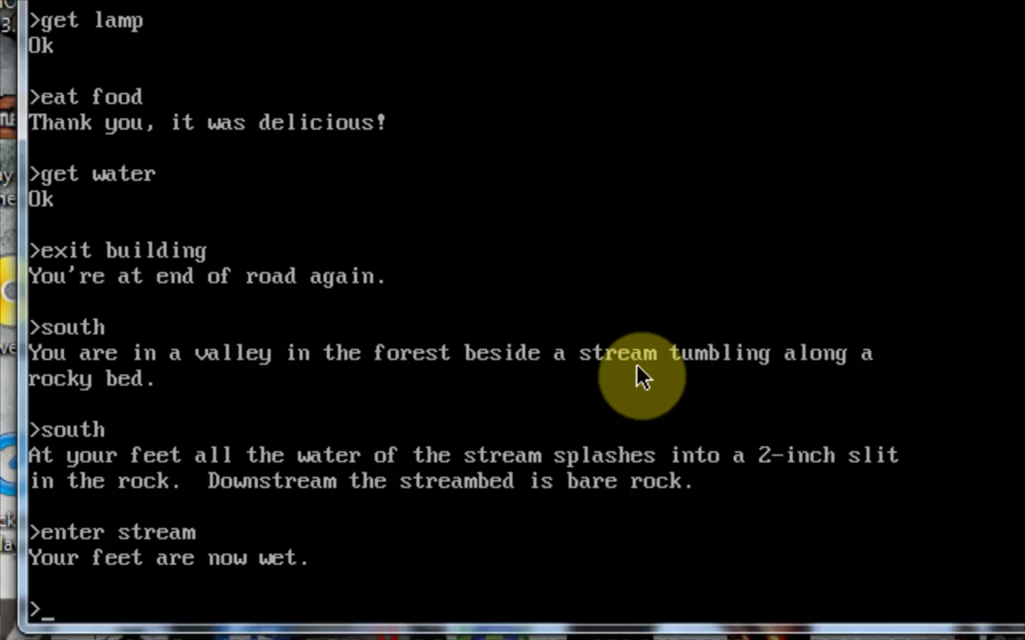
text(south)
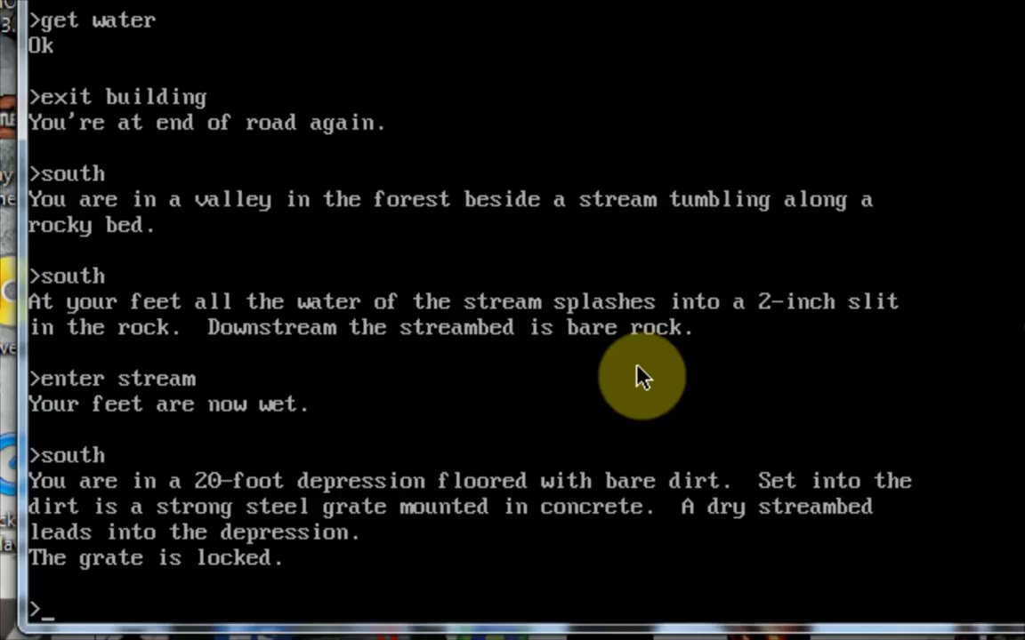
Step: Unlock the steel grate with the keys and go down through it
text(unlock grat)
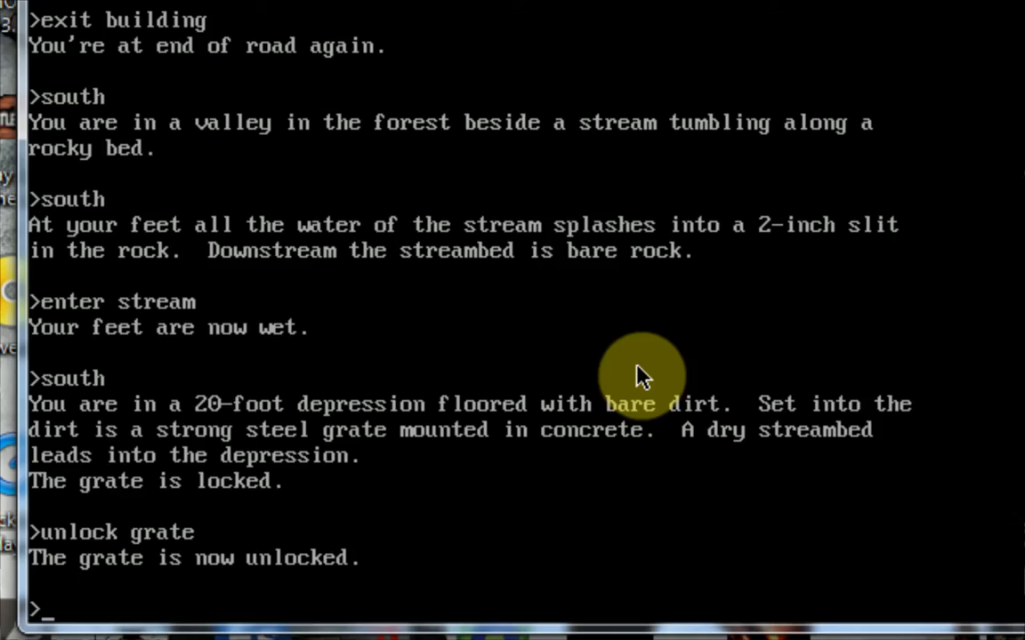
text(enter grat)
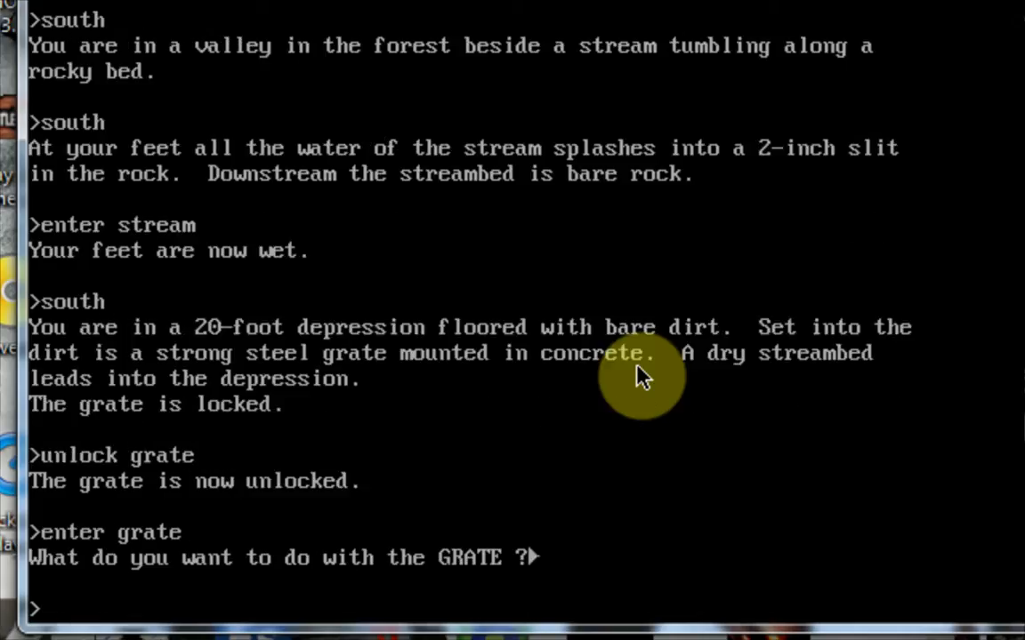
text(enter)
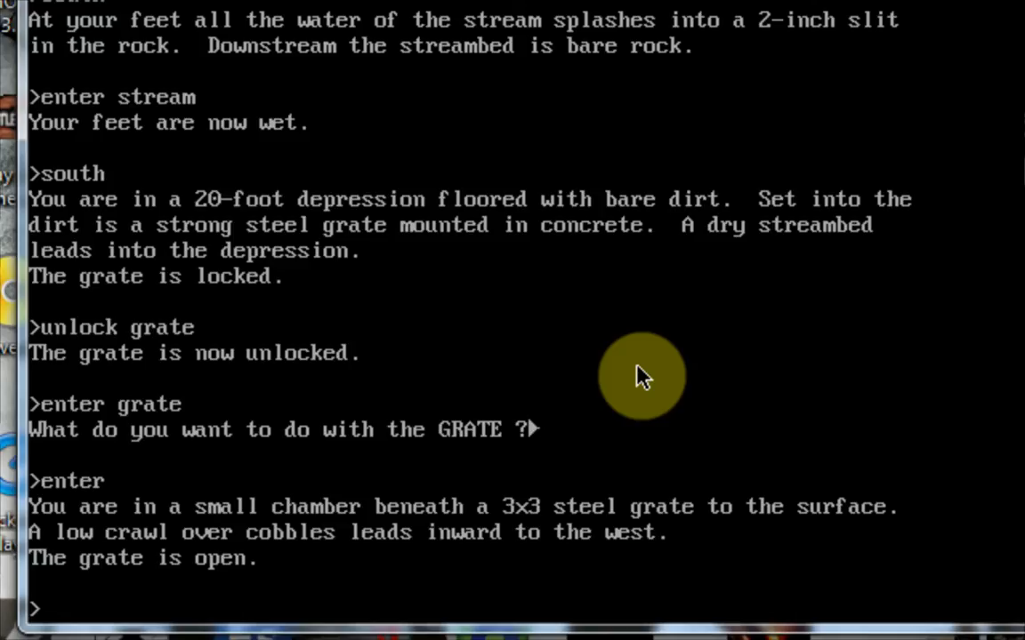
Step: Crawl west into the low passage and pick up the wicker cage
text(west)
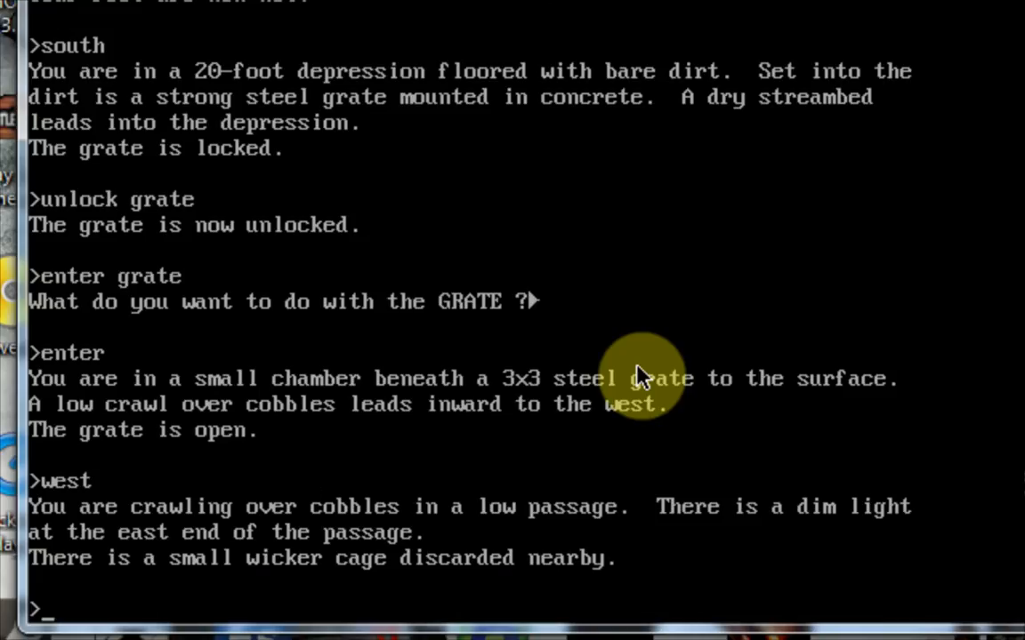
text(get)
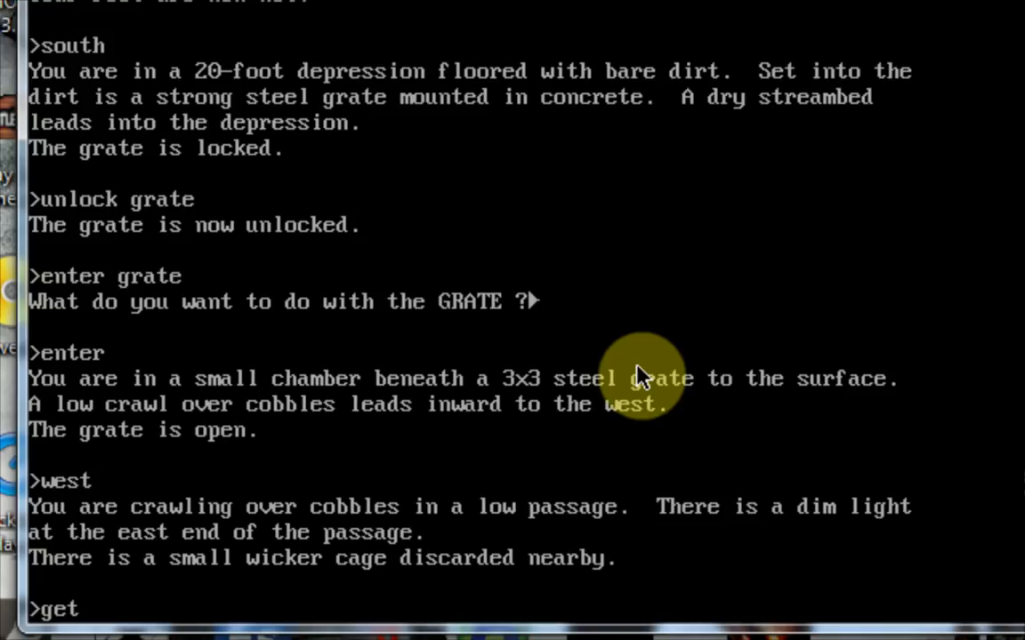
text(cage)
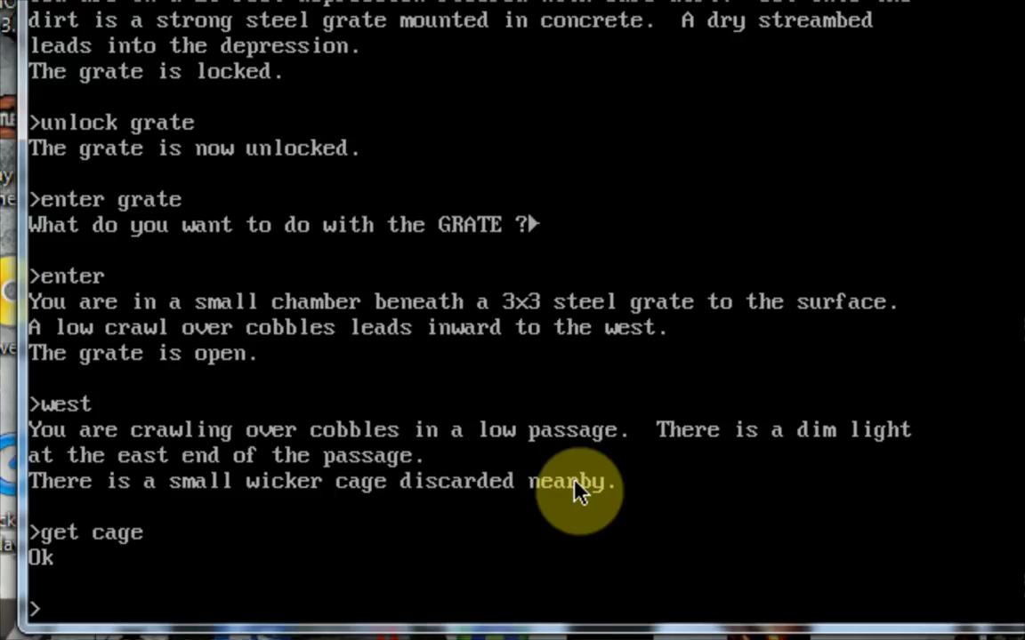
mouse_move(765, 294)
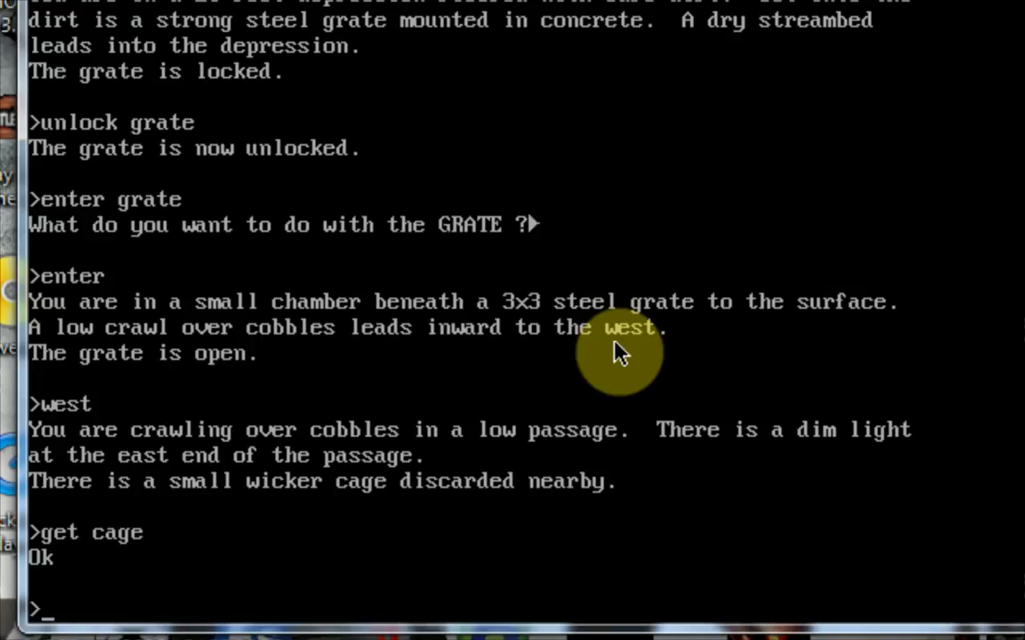
mouse_move(587, 463)
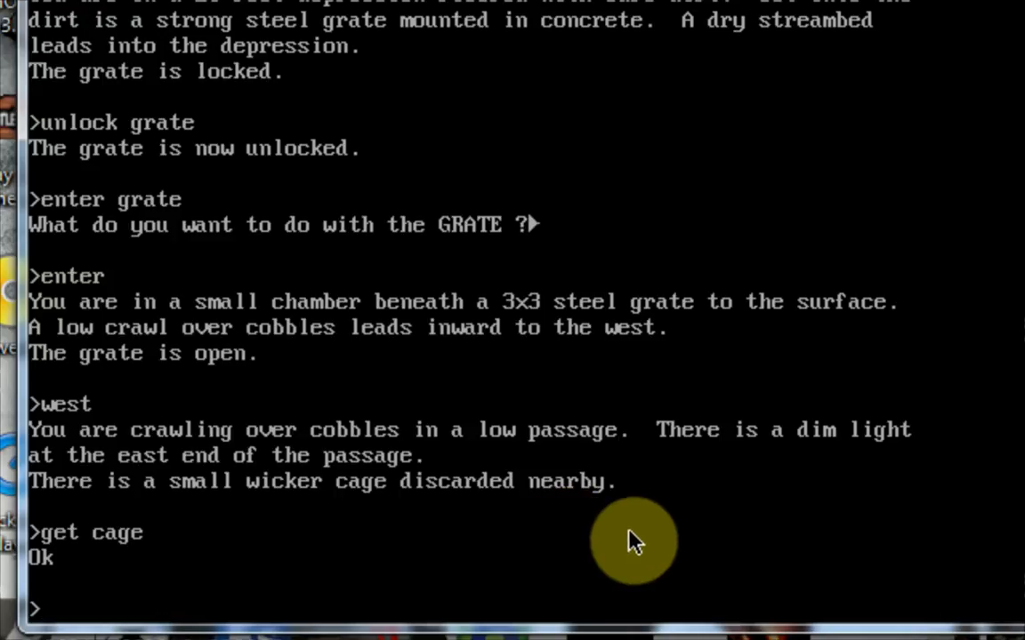
mouse_move(487, 525)
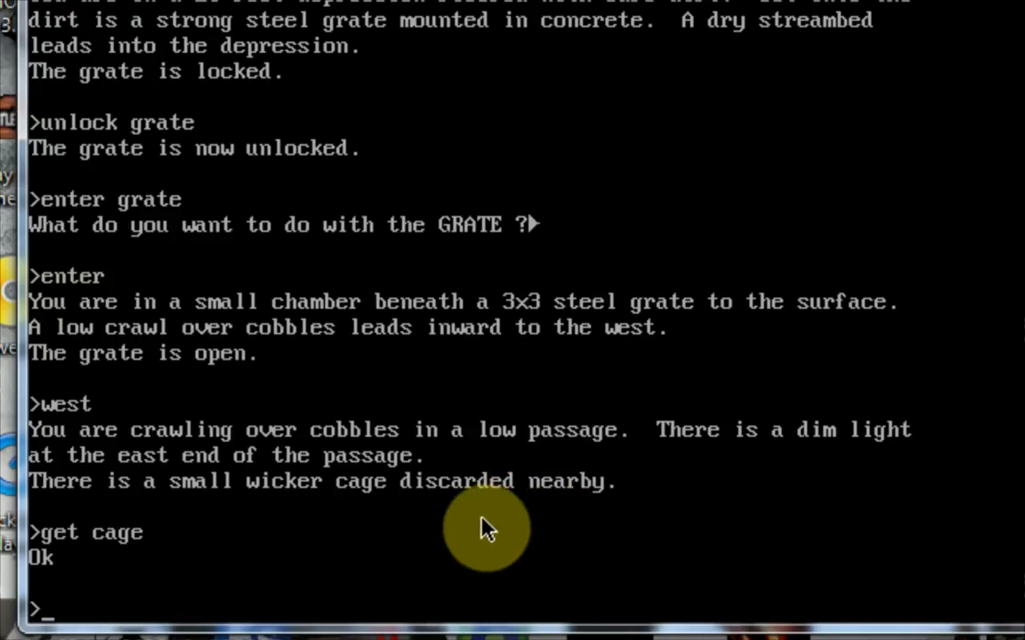